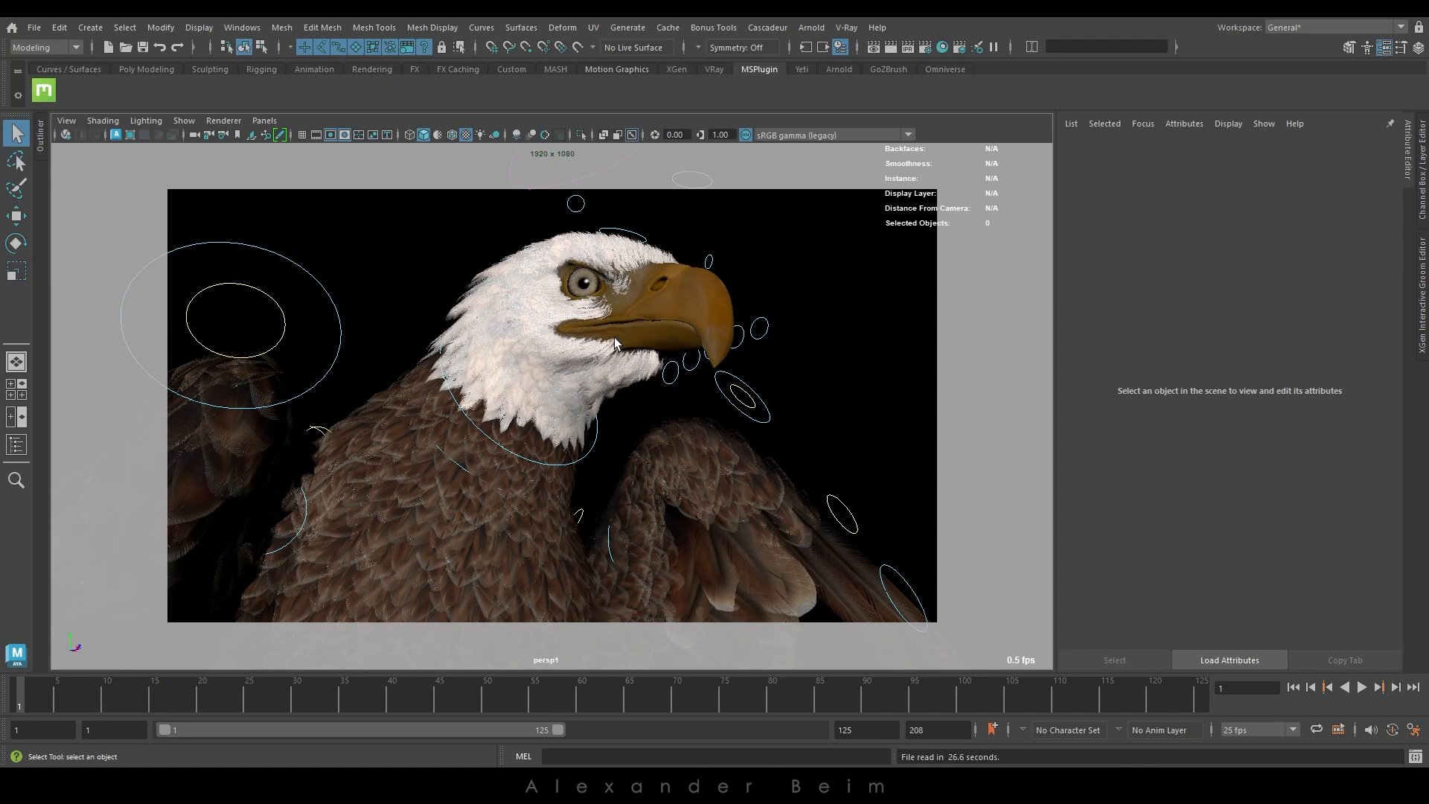
mouse_move(558, 80)
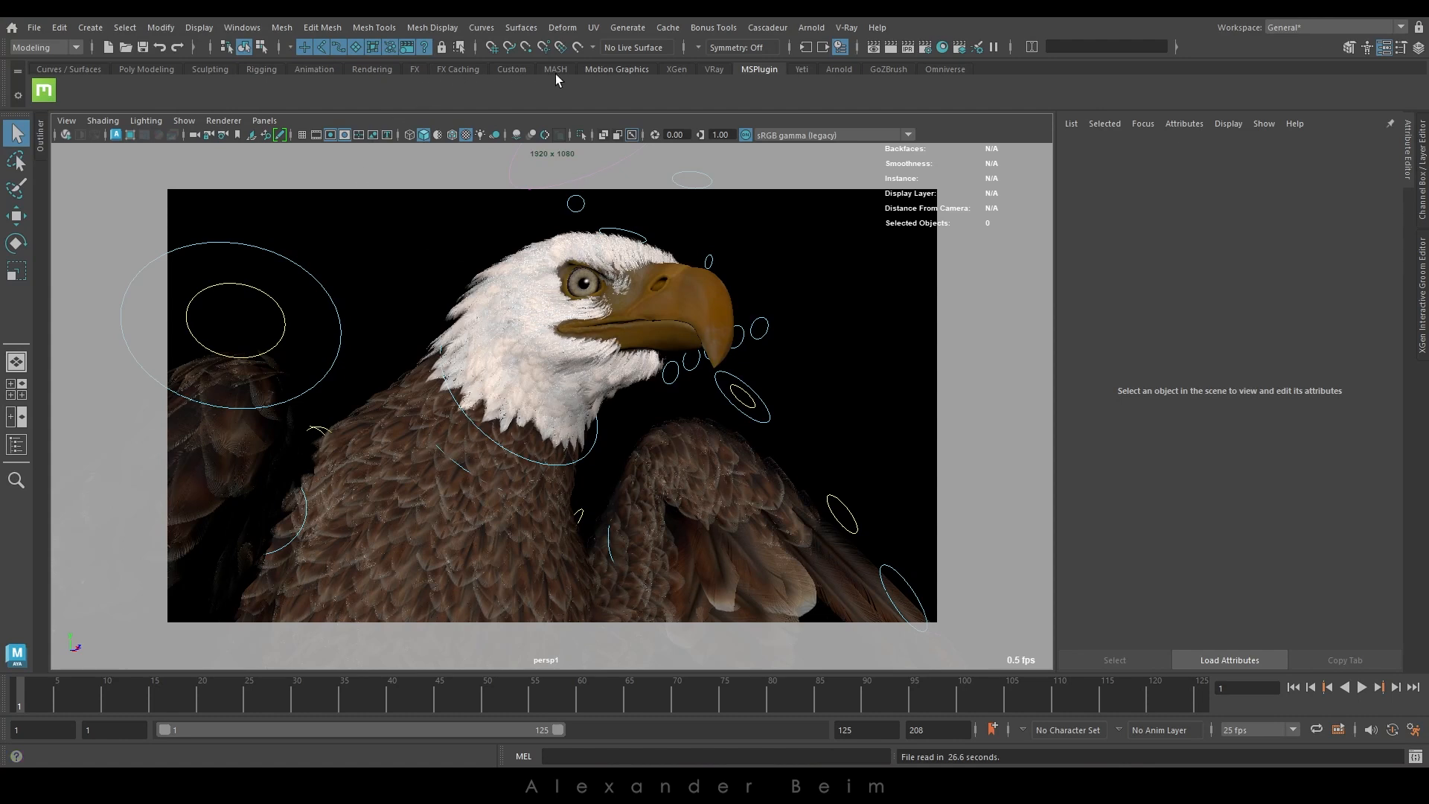
Open the V-Ray Frame Buffer from the V-Ray shelf.
click(714, 69)
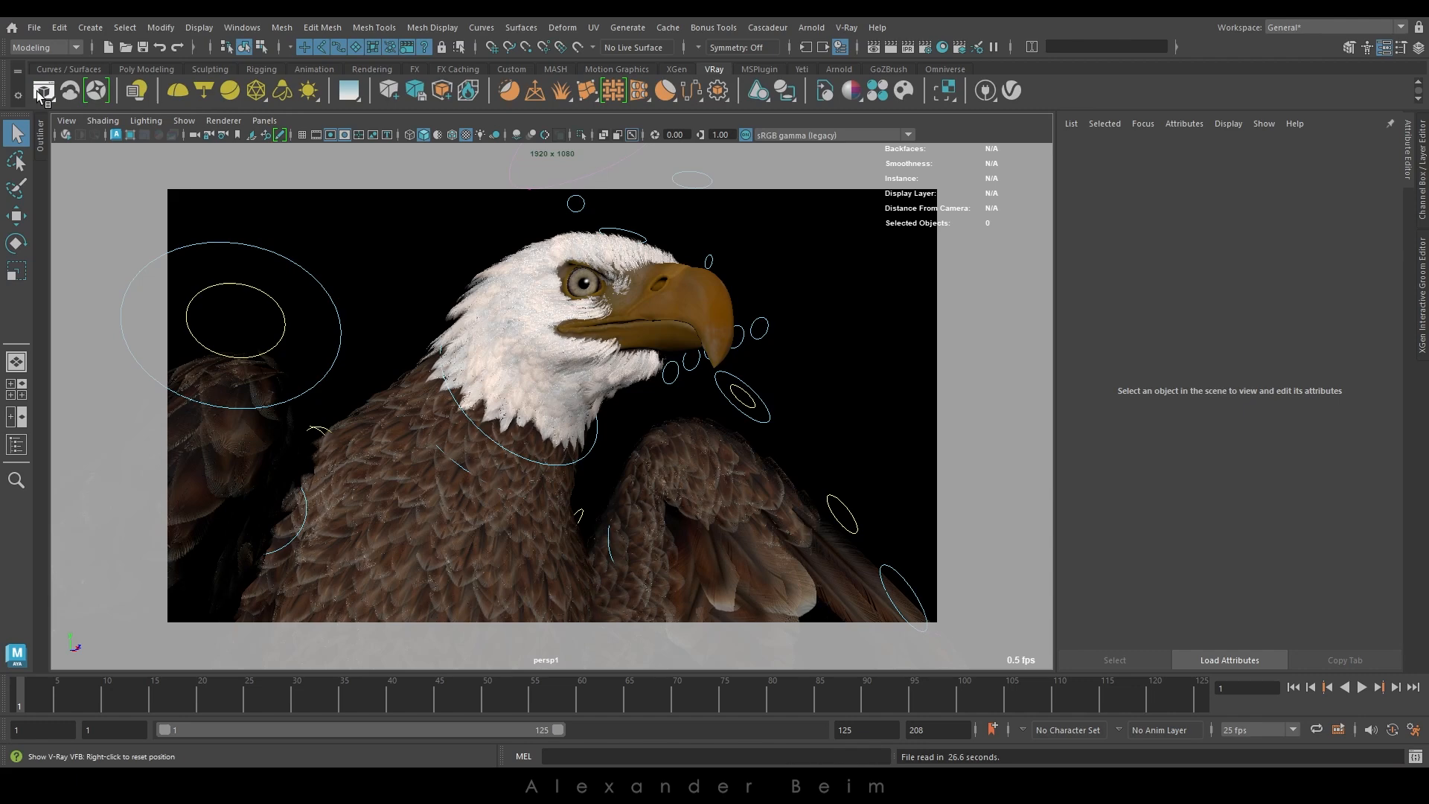
click(43, 90)
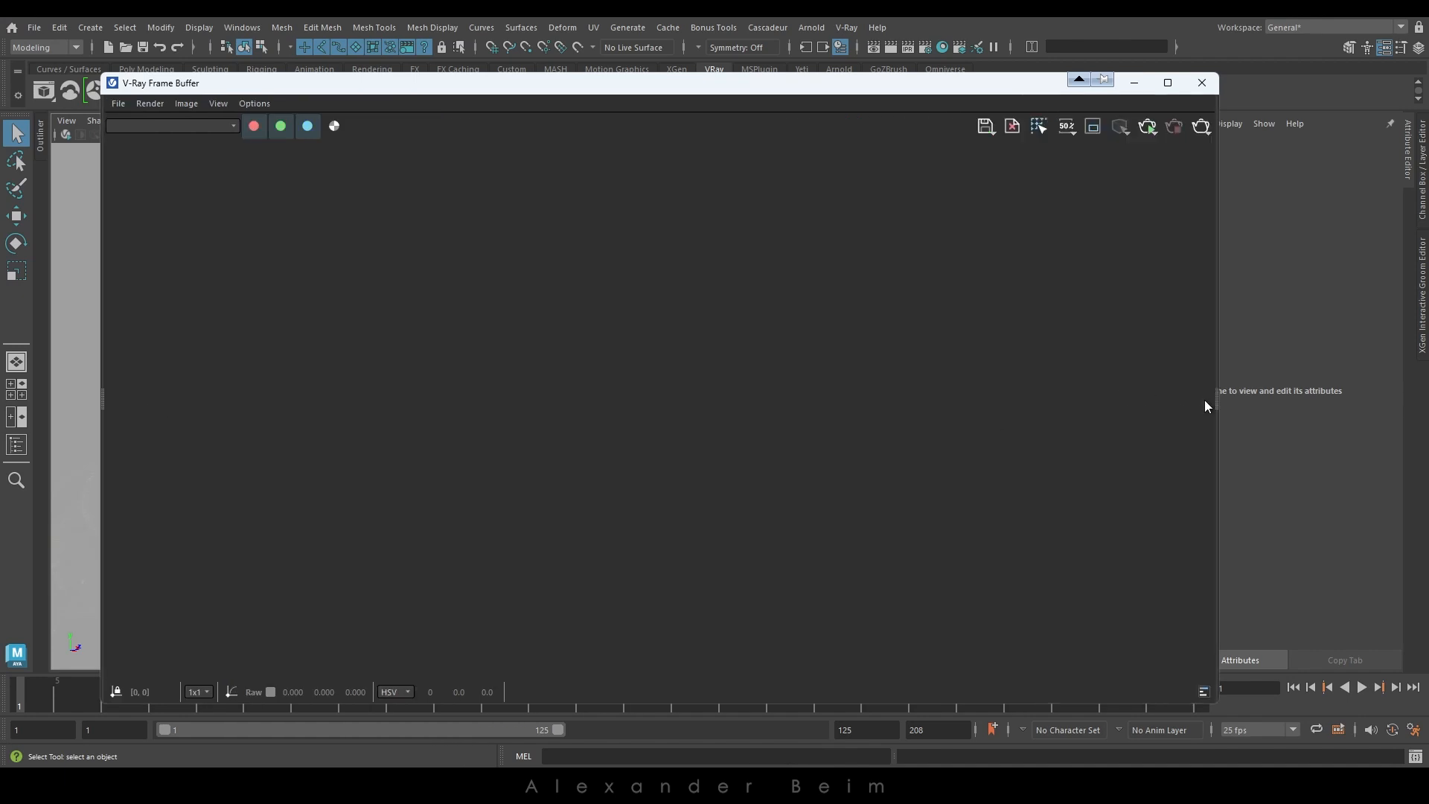
Test-render the eagle at 1920×1080, enlarge the frame buffer to inspect, then abort.
click(1147, 126)
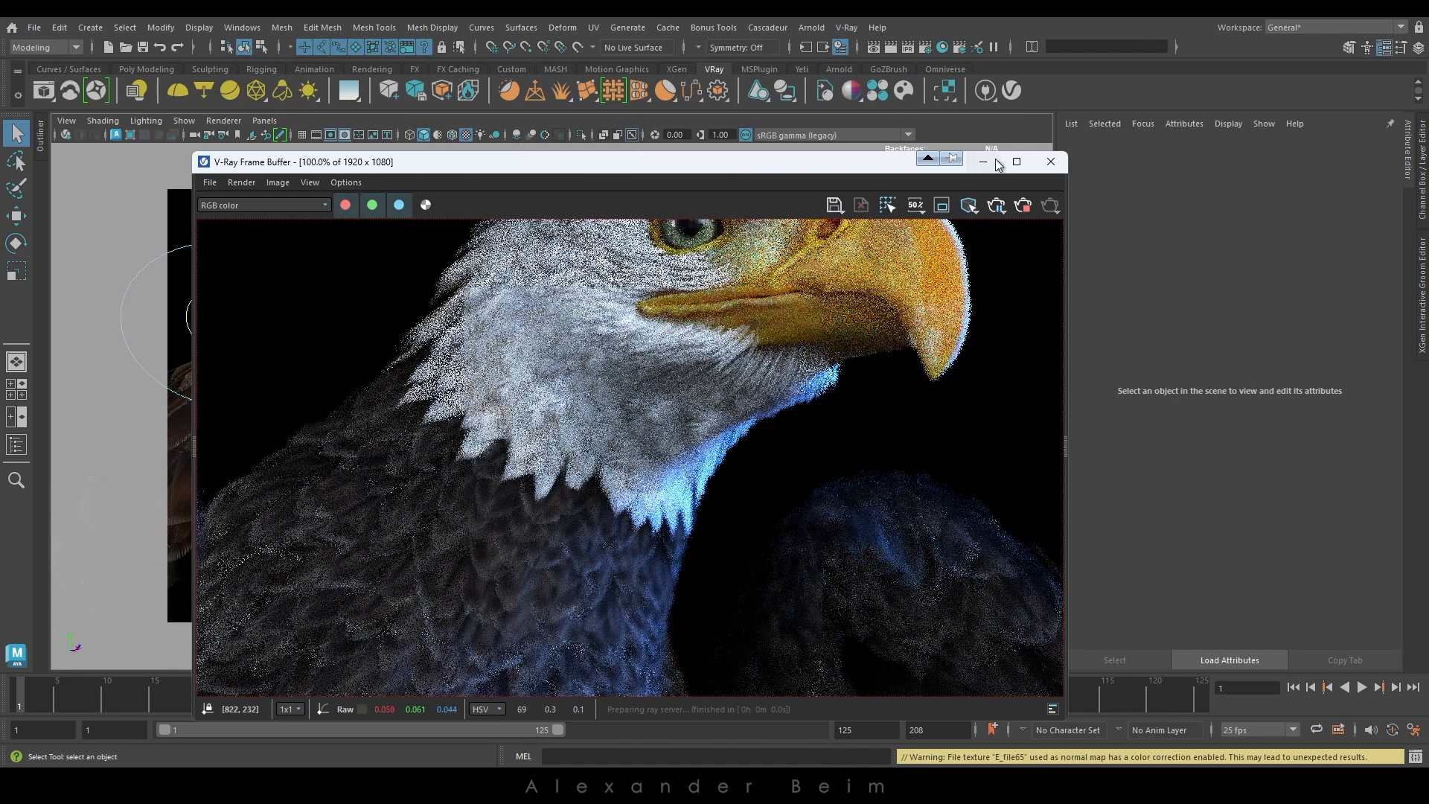
click(1015, 162)
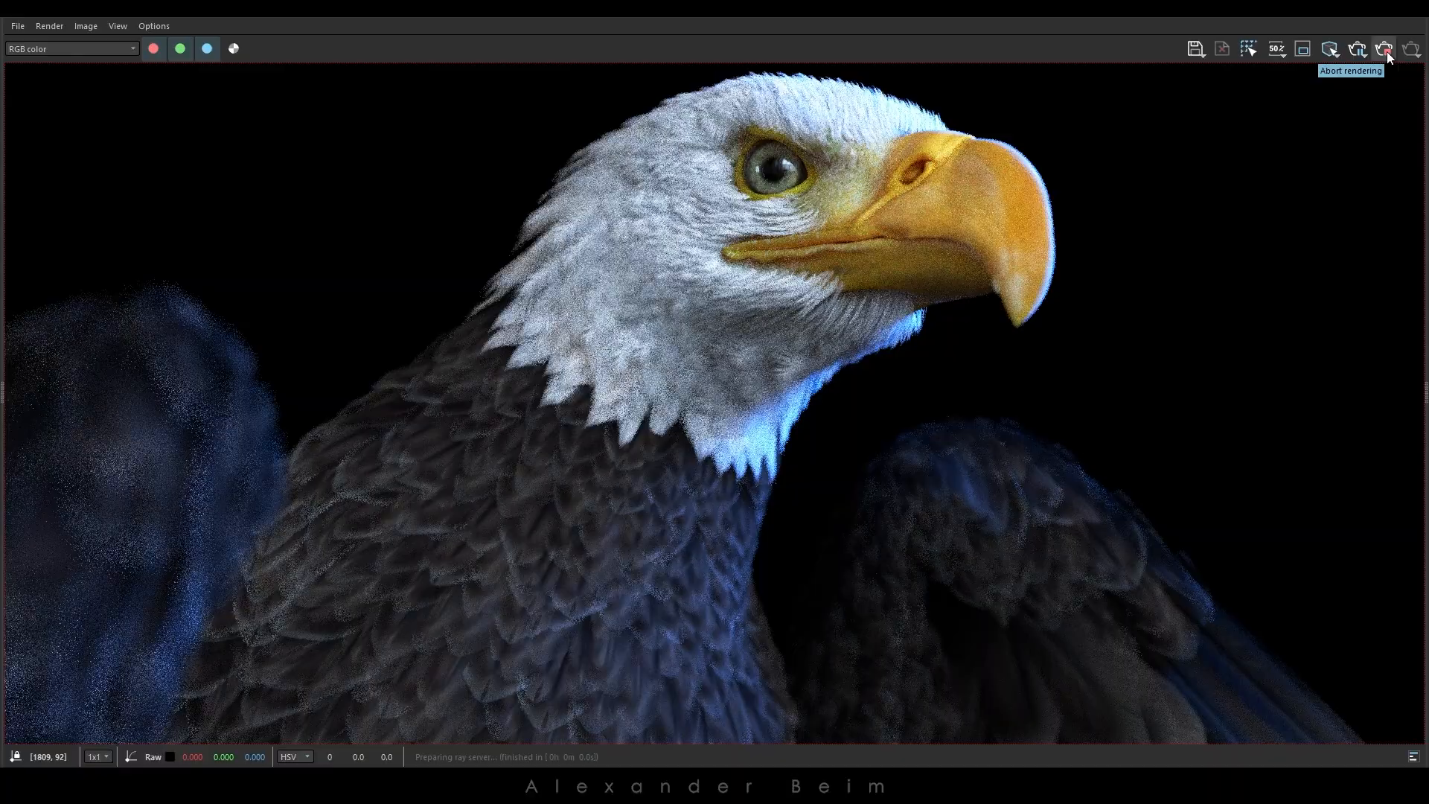
click(1384, 48)
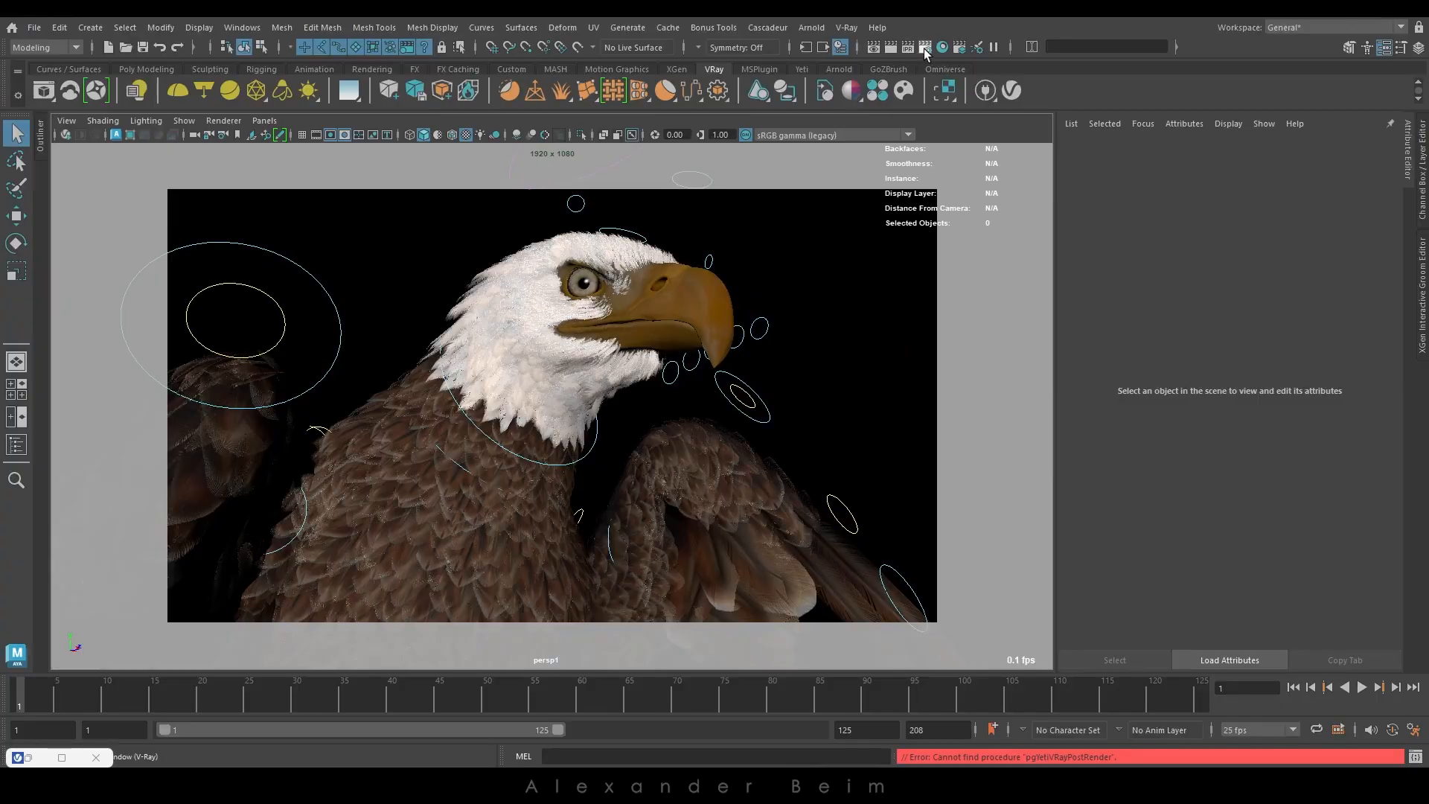
Enter 17786 as the image width in Render Settings, aspect ratio locked, giving 10000 px height.
click(925, 48)
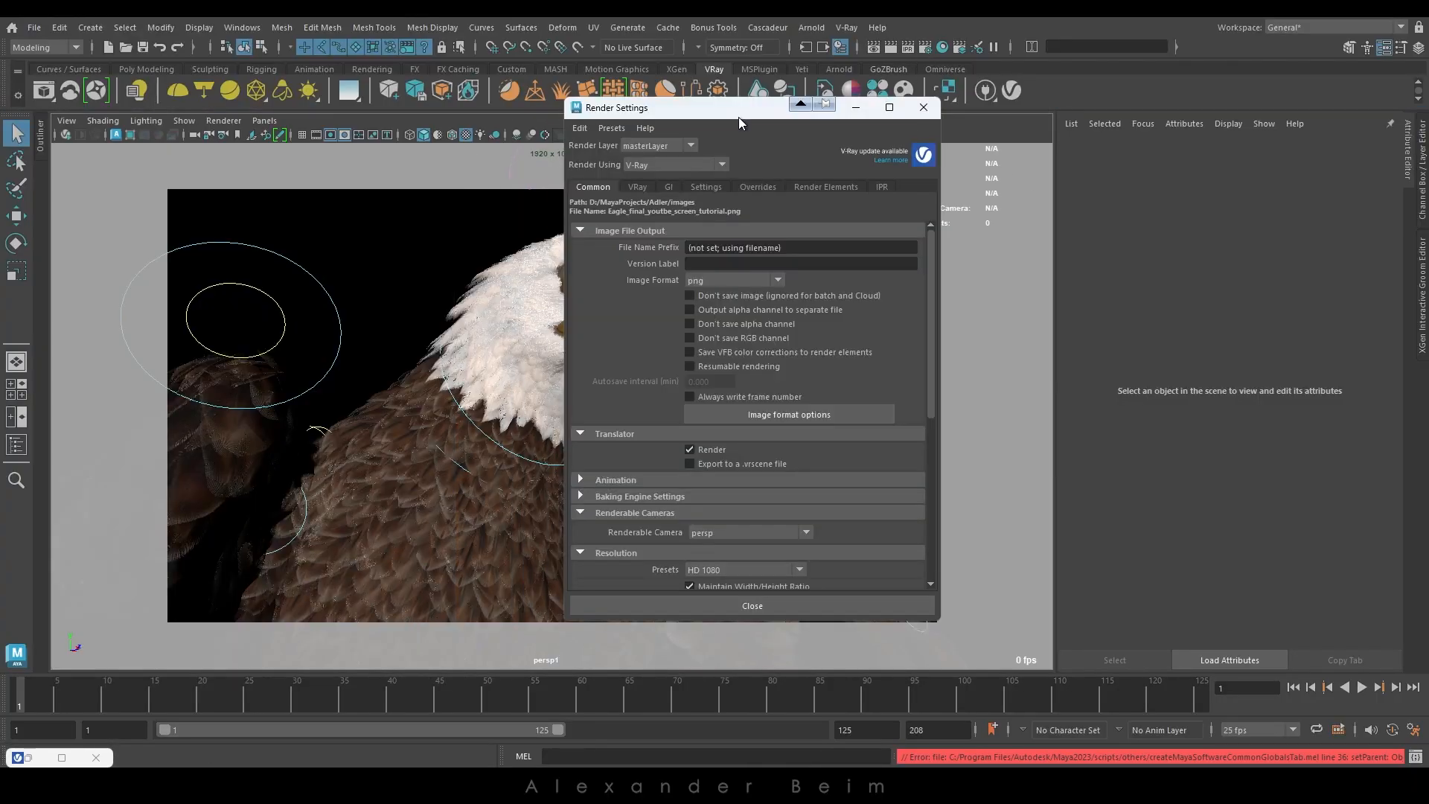
scroll(down, 3)
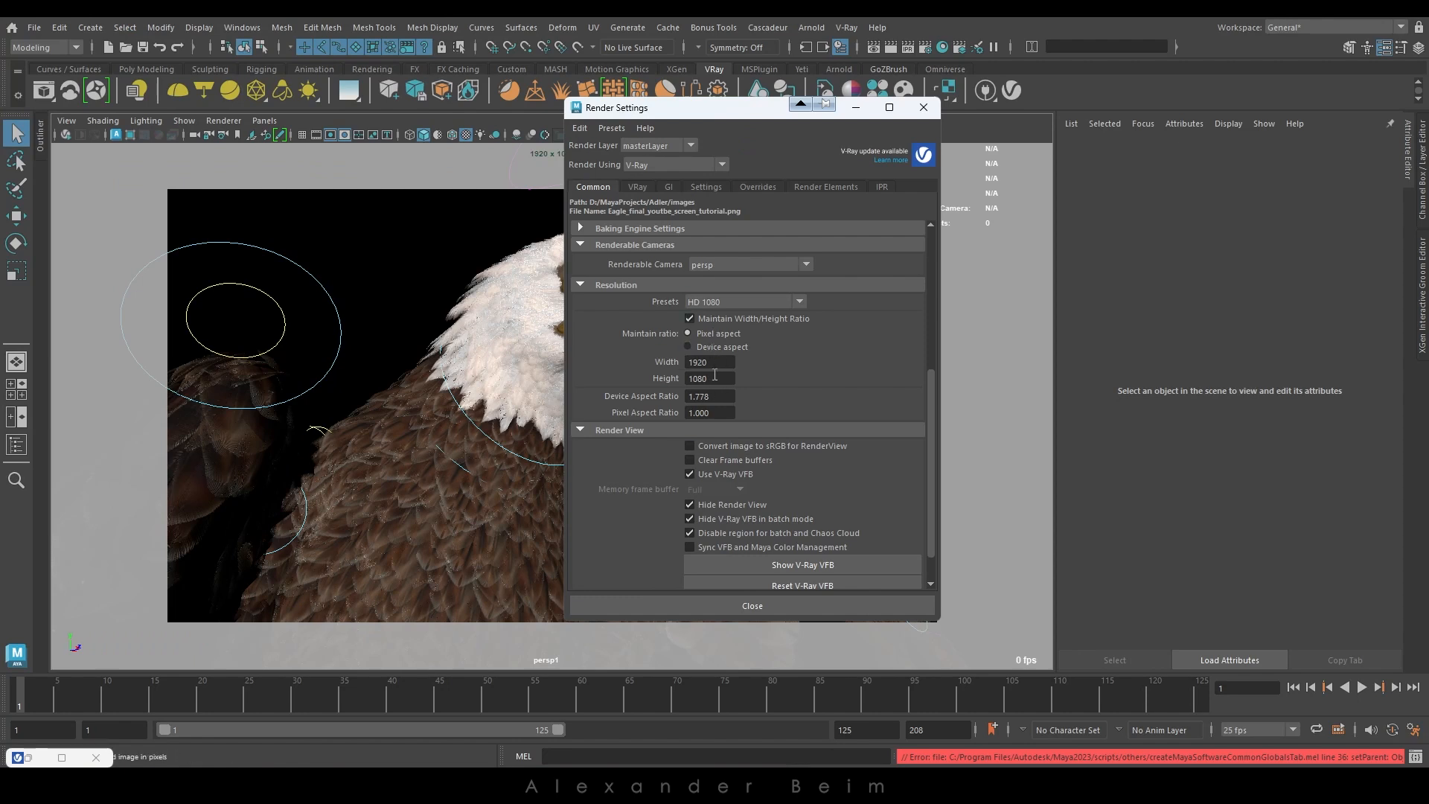
text(17786)
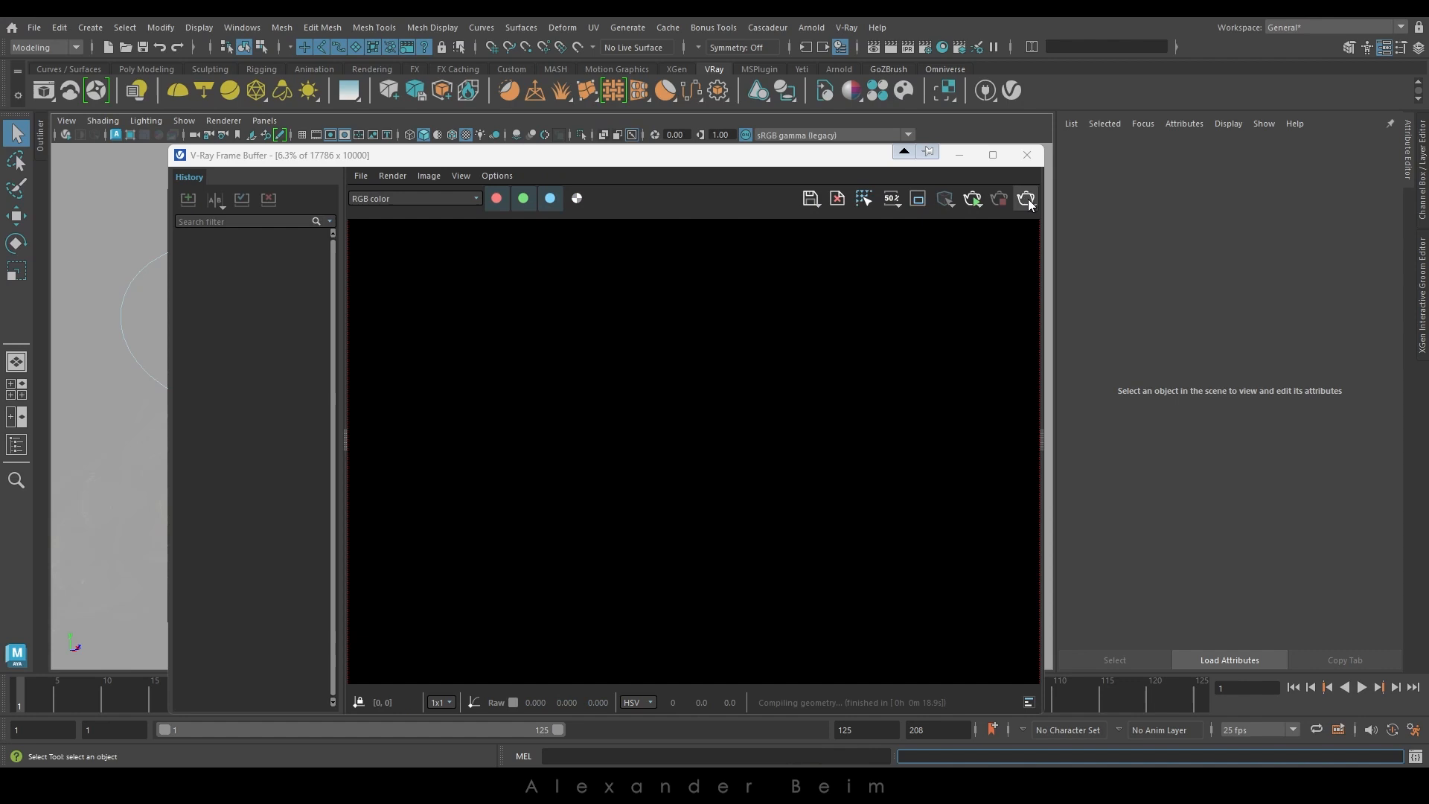
Try the 17786×10000 render, hit the Embree error, and reopen Render Settings.
click(1025, 198)
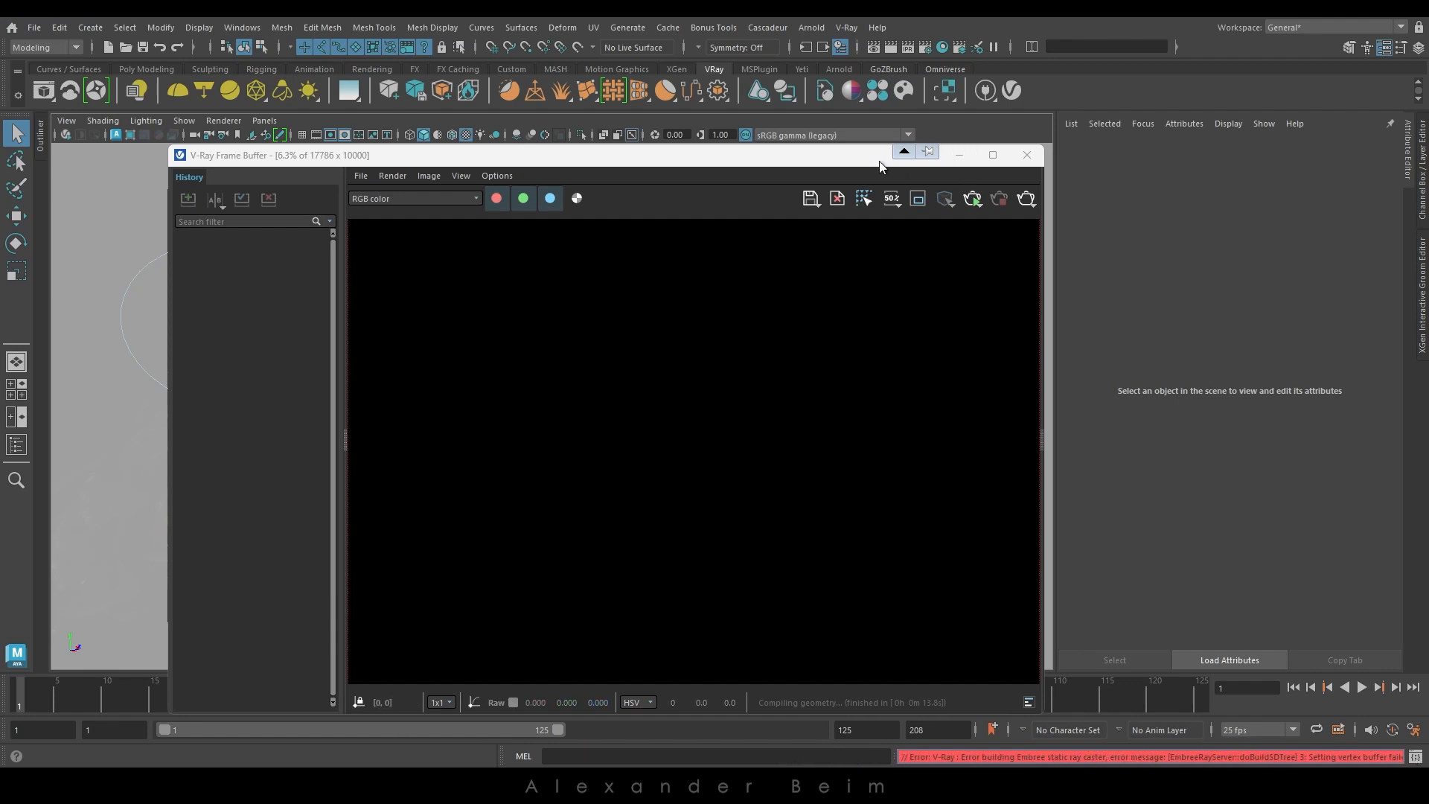
click(925, 48)
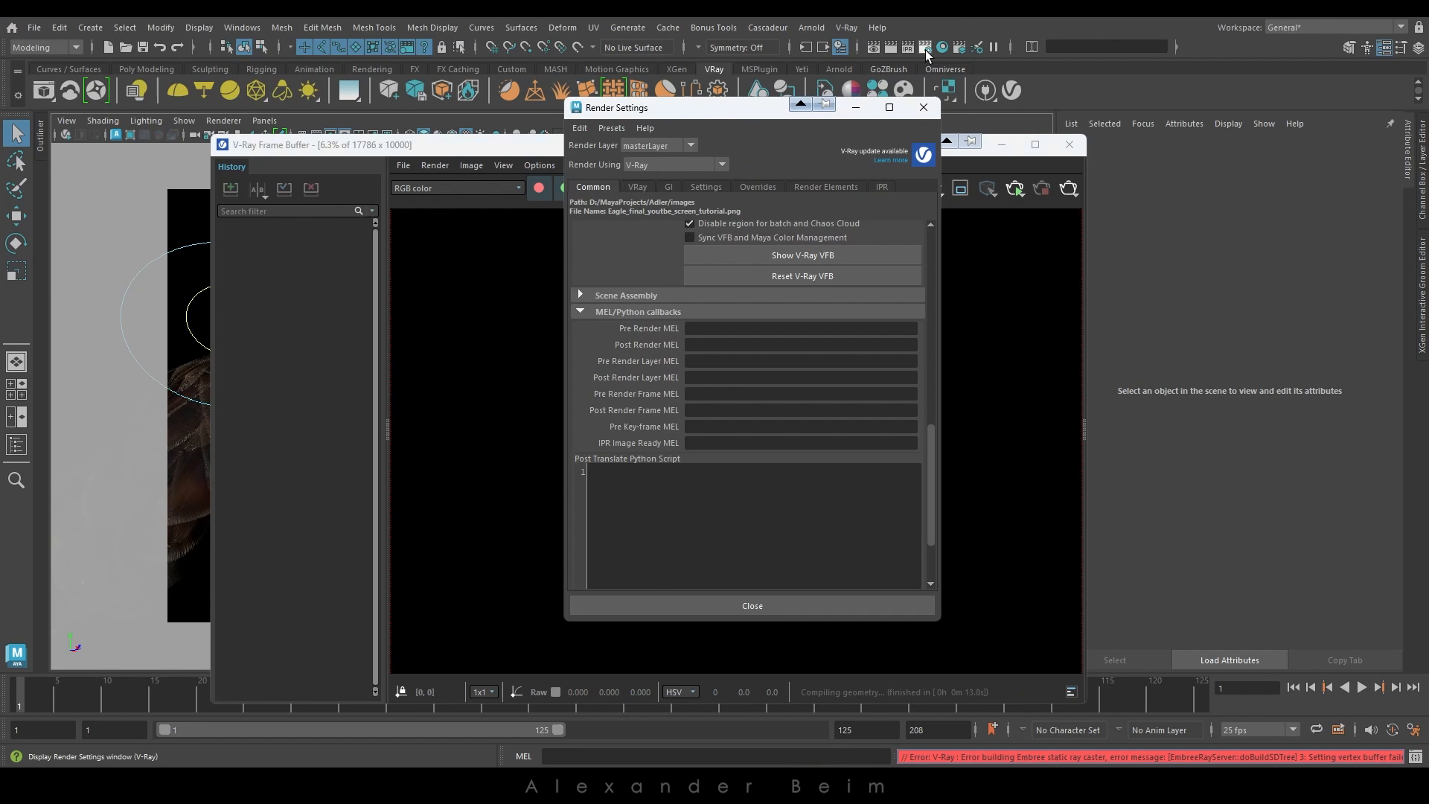
Check the V-Ray tab, then set Common resolution to 8893 × 5000.
click(637, 186)
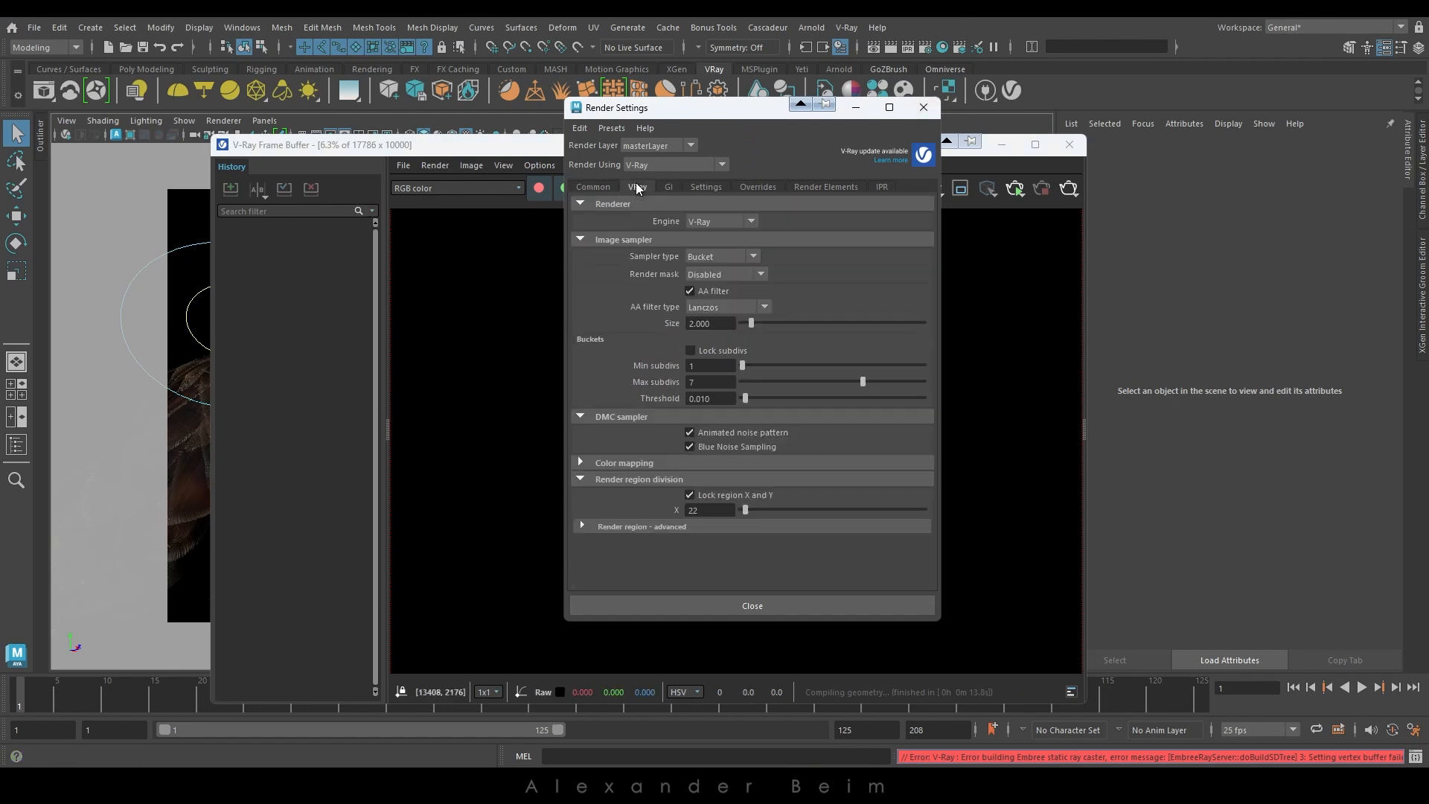
click(592, 187)
text(5000)
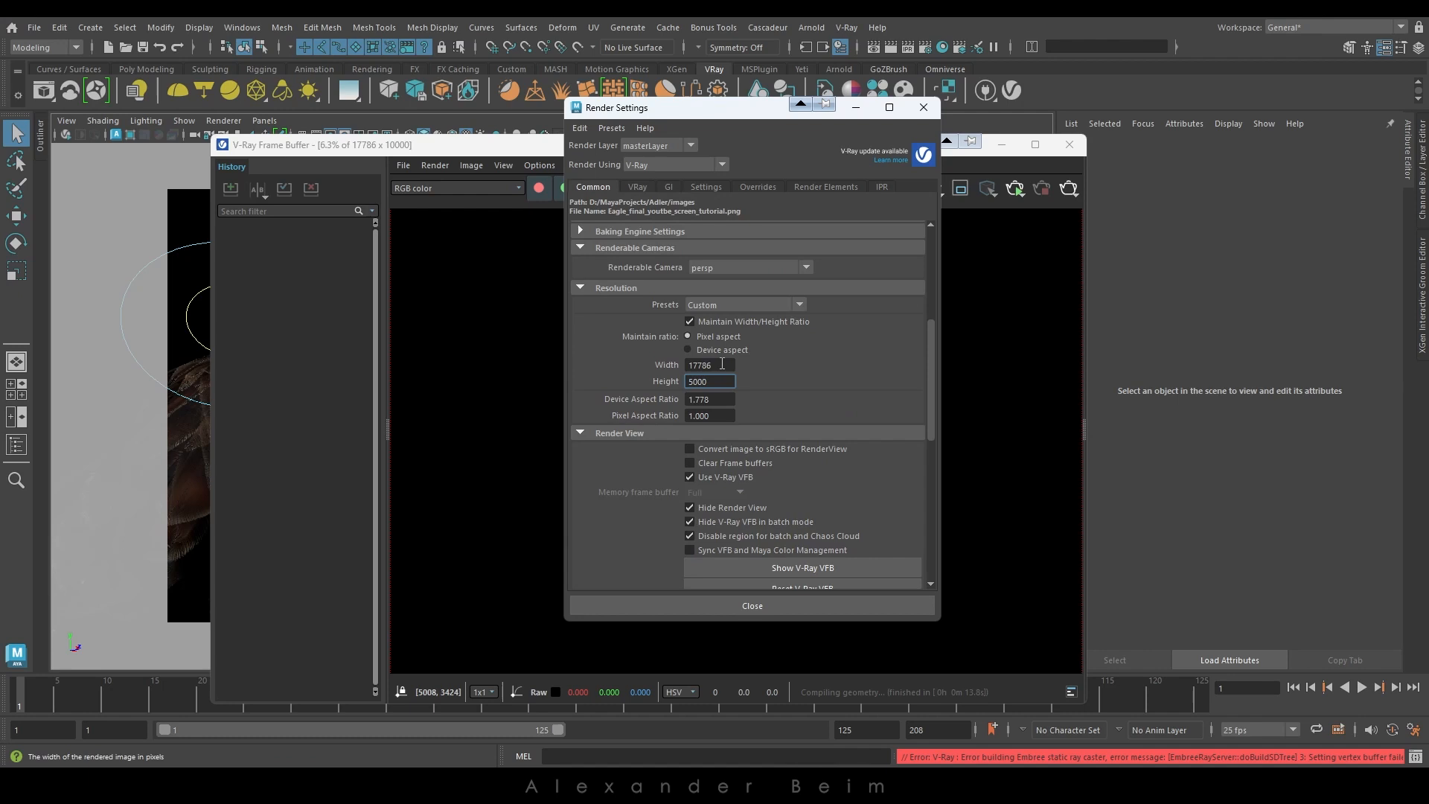
click(709, 365)
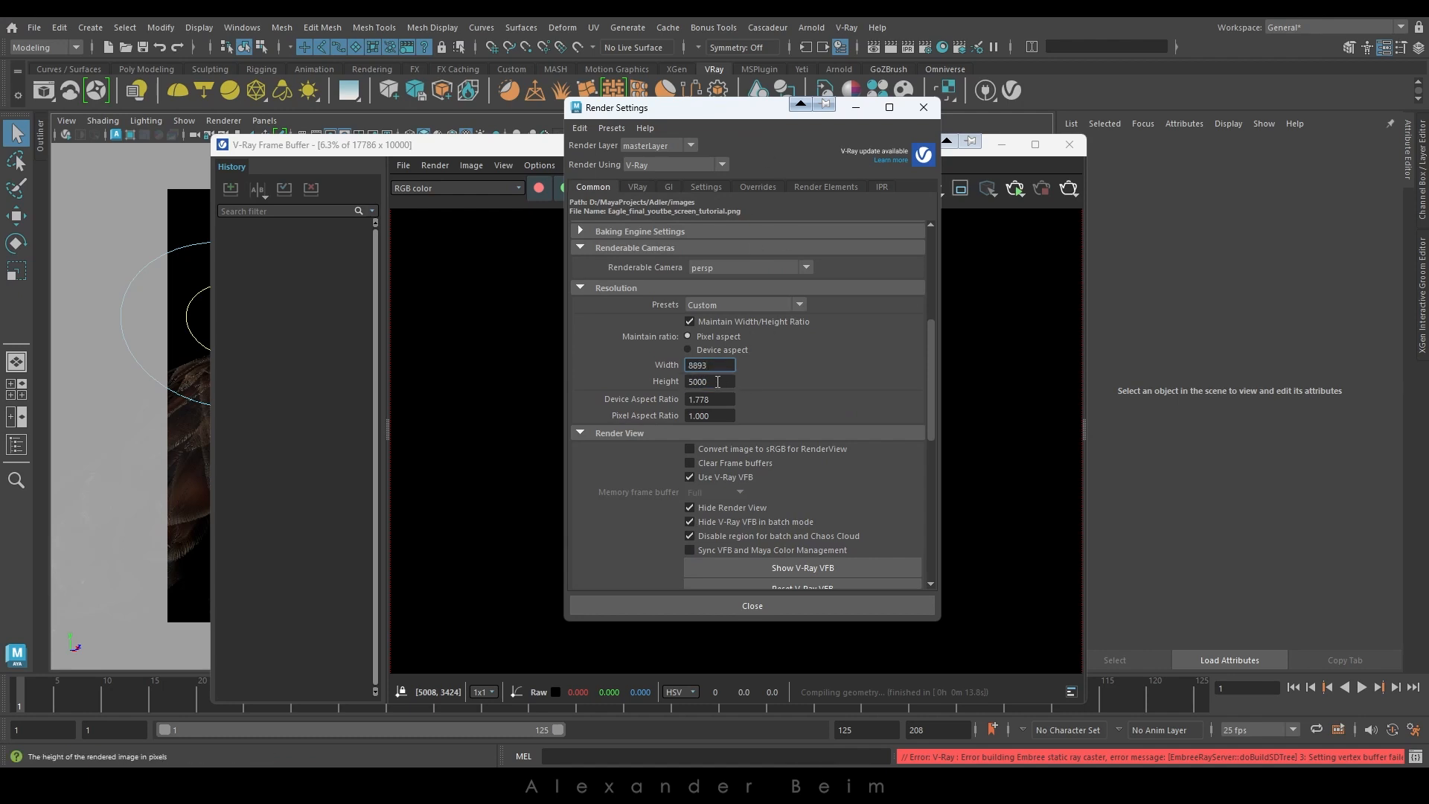
click(751, 605)
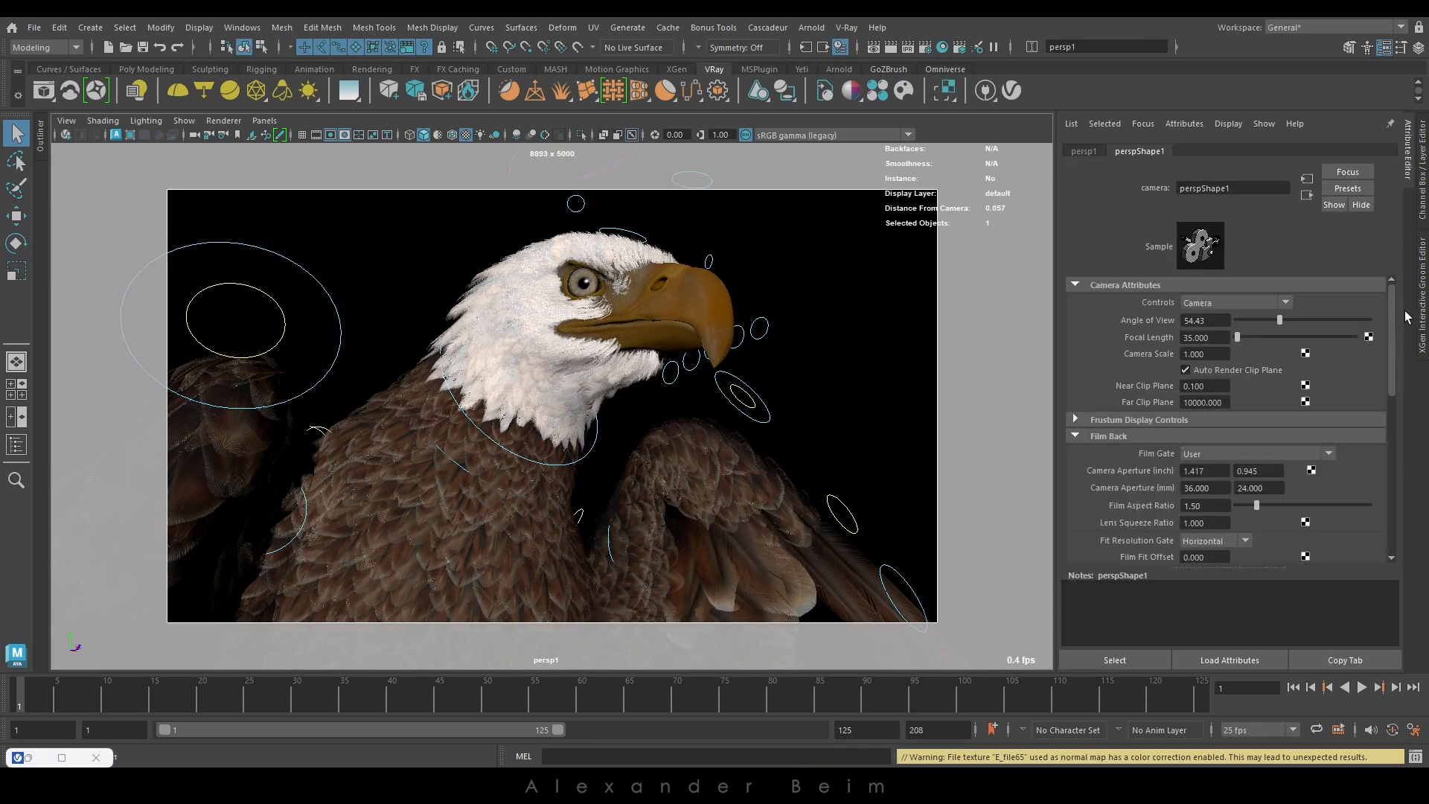
Set perspShape1 Film Back Pre Scale 1.980 and Film Translate -0.560, 0.310.
scroll(down, 3)
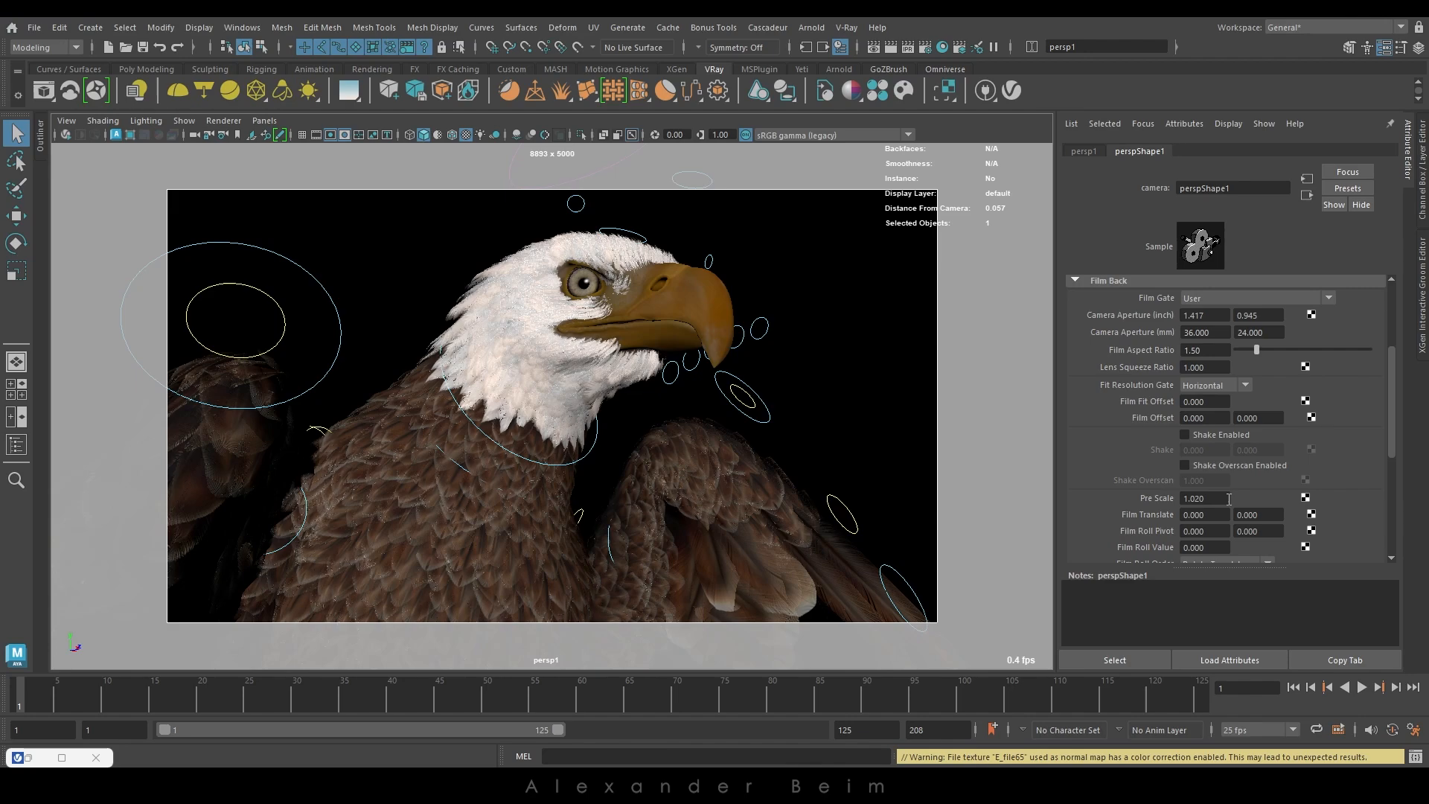
text(2.700)
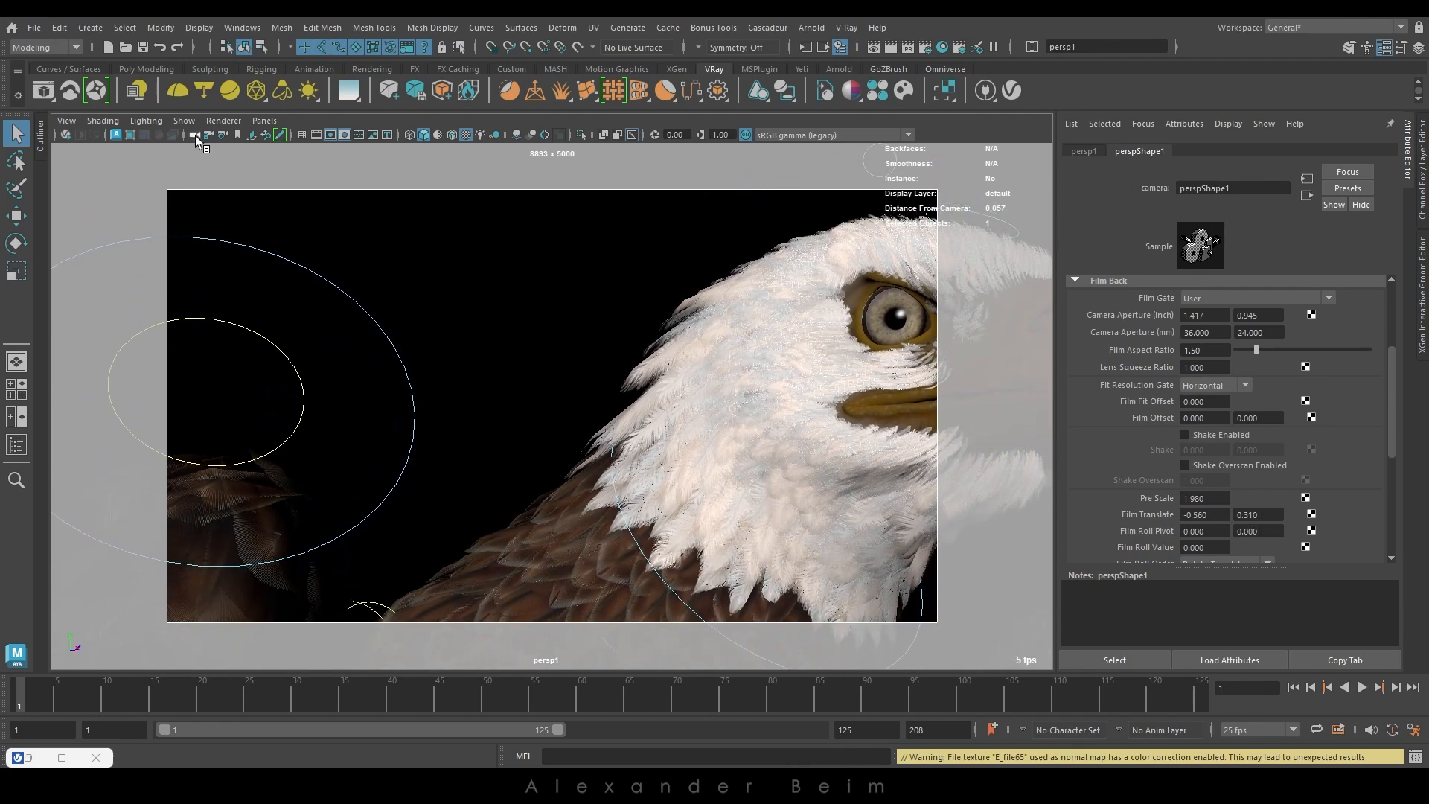
Key Pre Scale and Film Translate, then enter film offsets 0.690 and 0.840.
right_click(1204, 498)
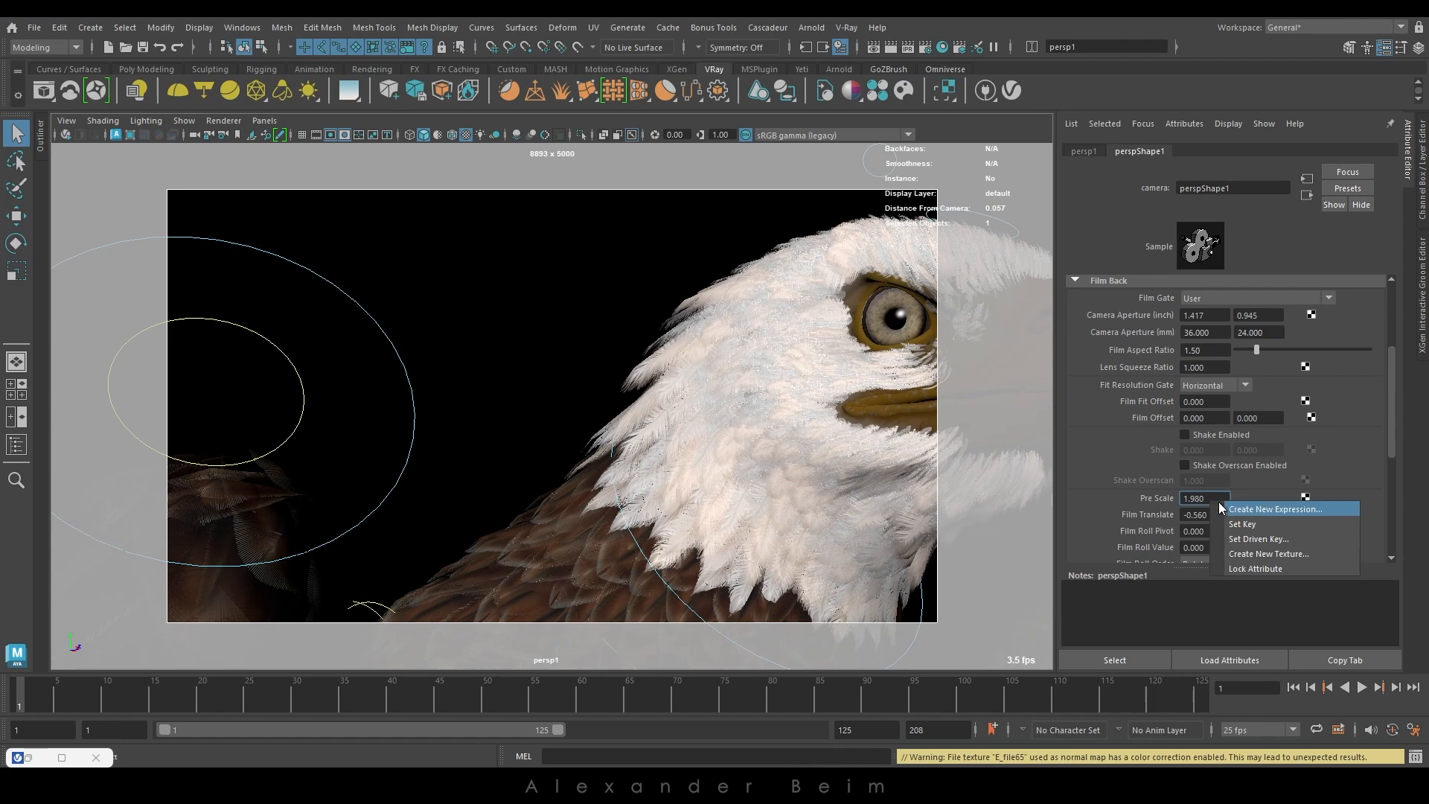
click(1275, 509)
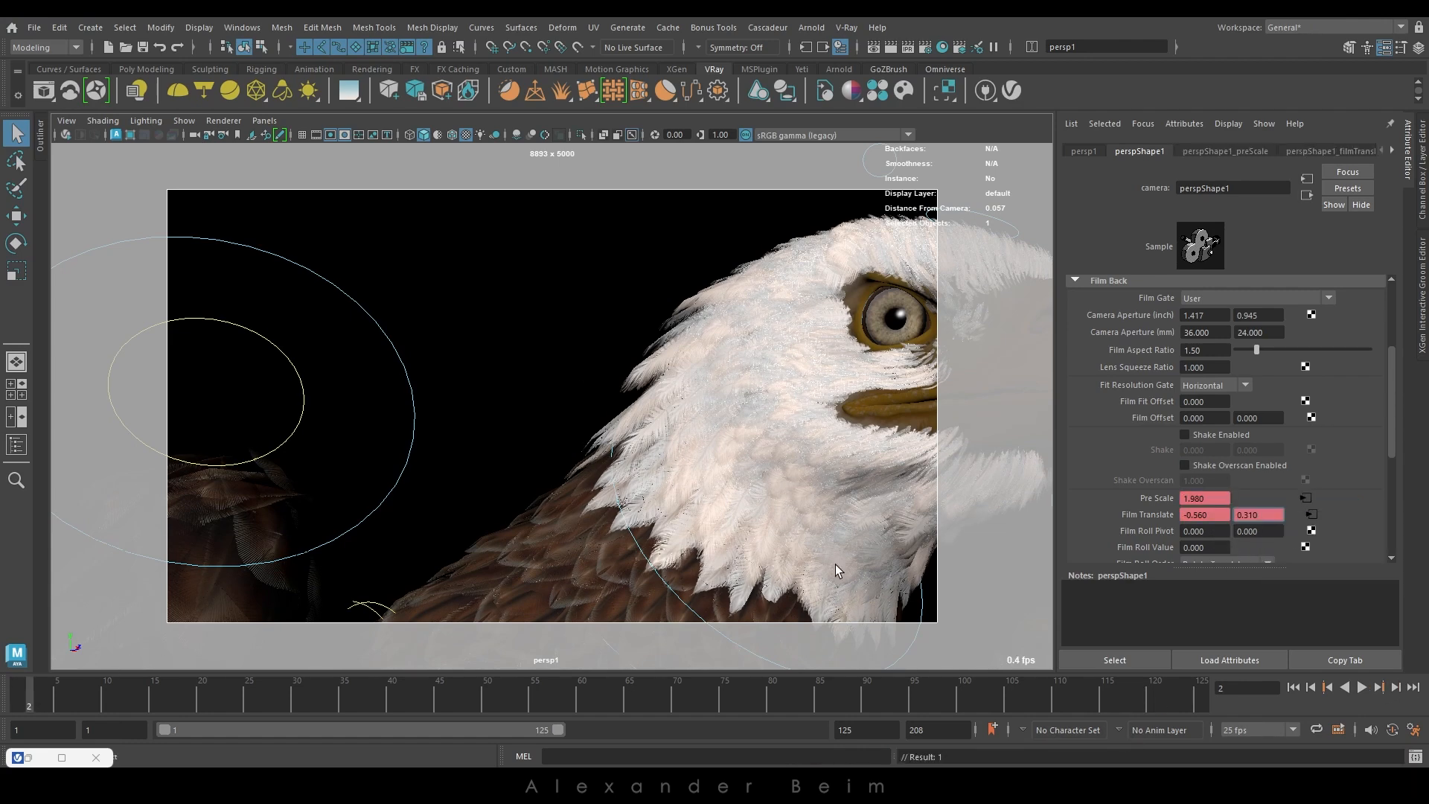
text(0.690)
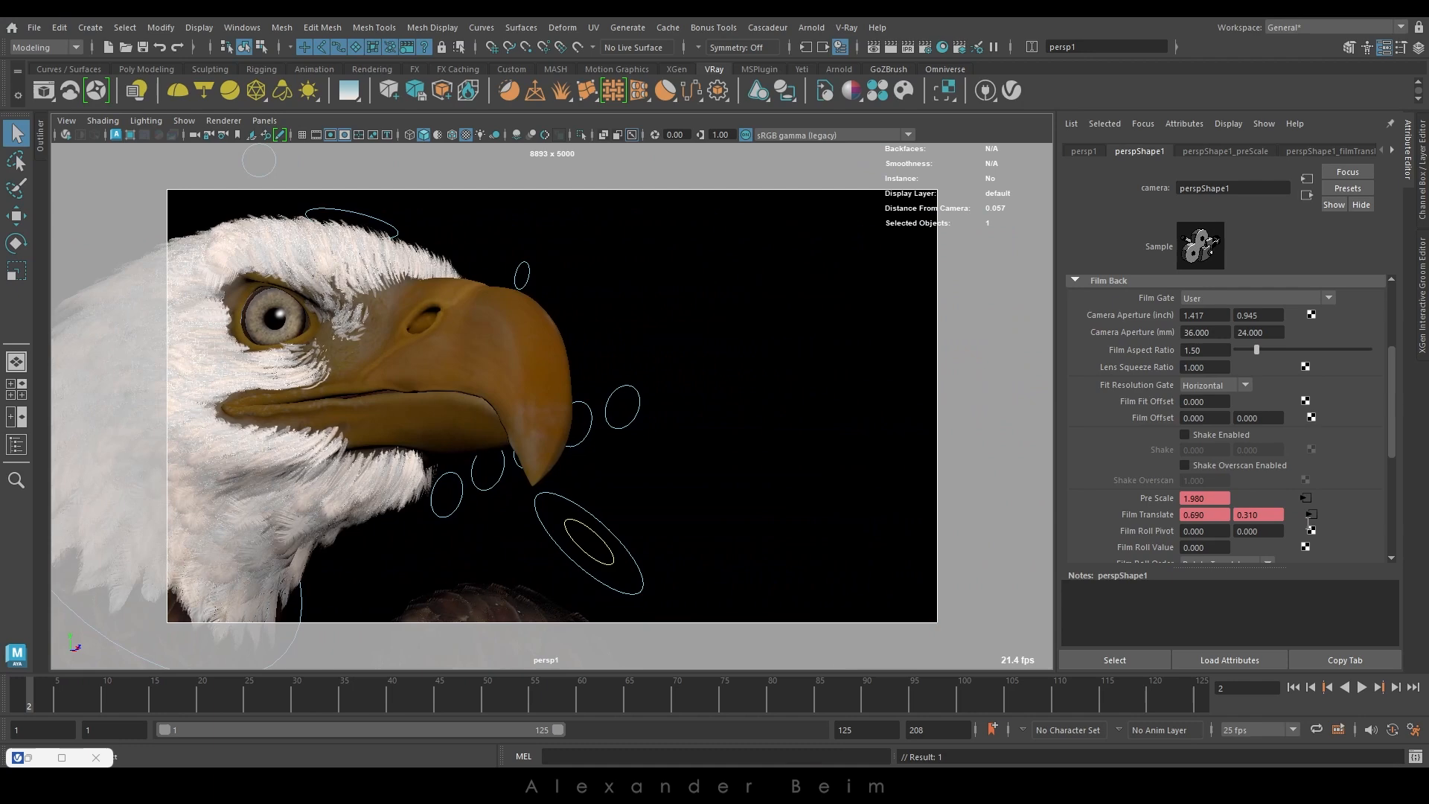
text(0.840)
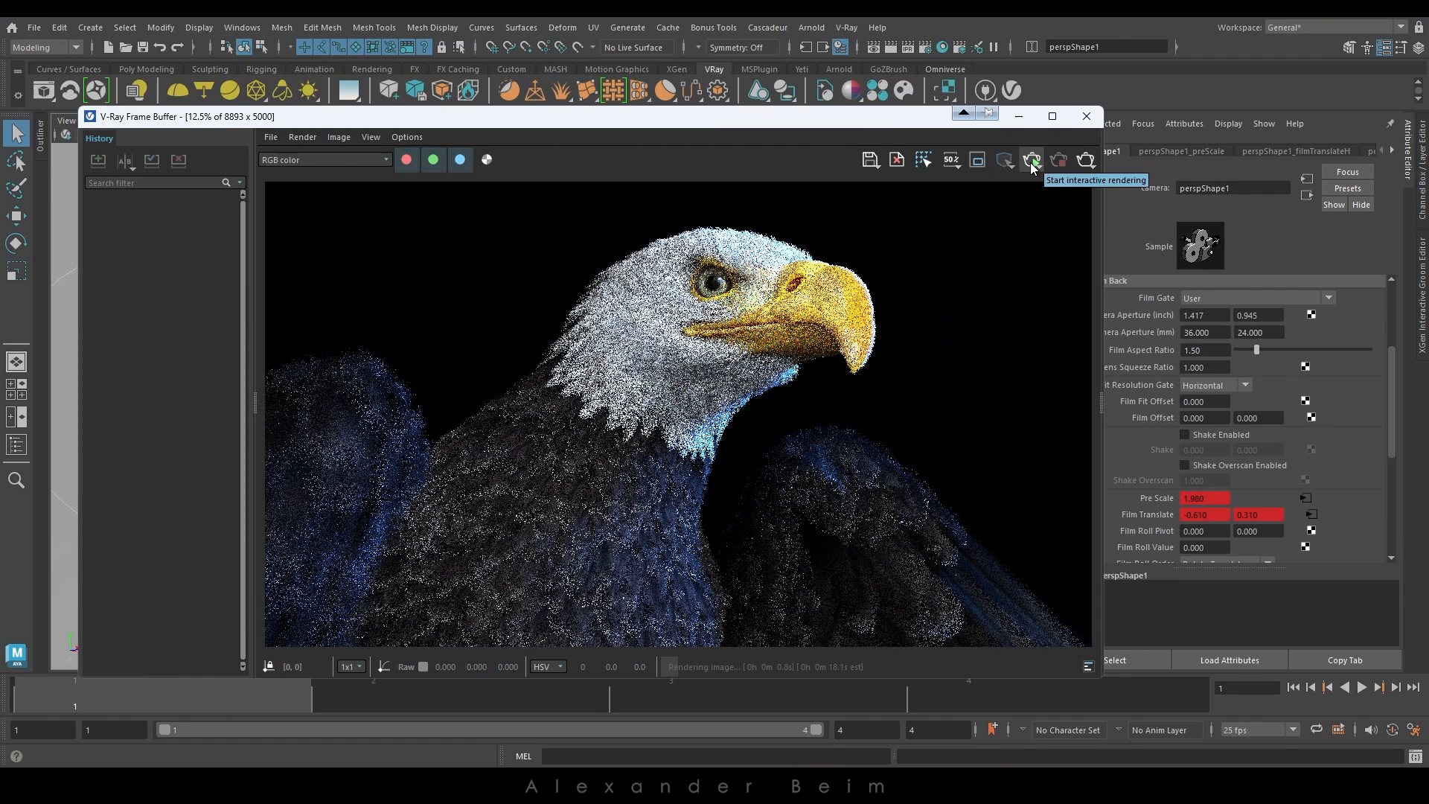
Render the eye-and-neck tile in the frame buffer and open Save image.
click(1032, 159)
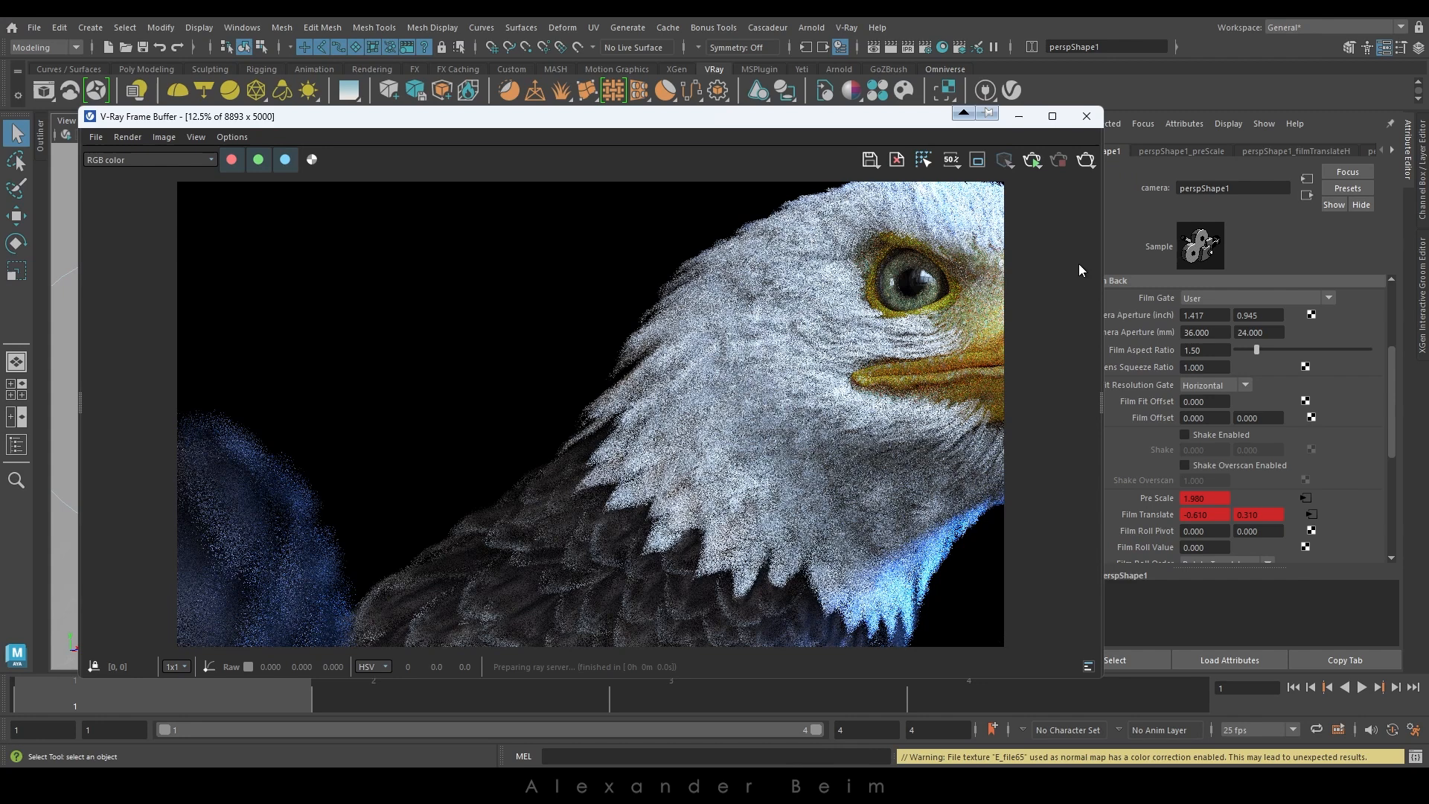
click(869, 160)
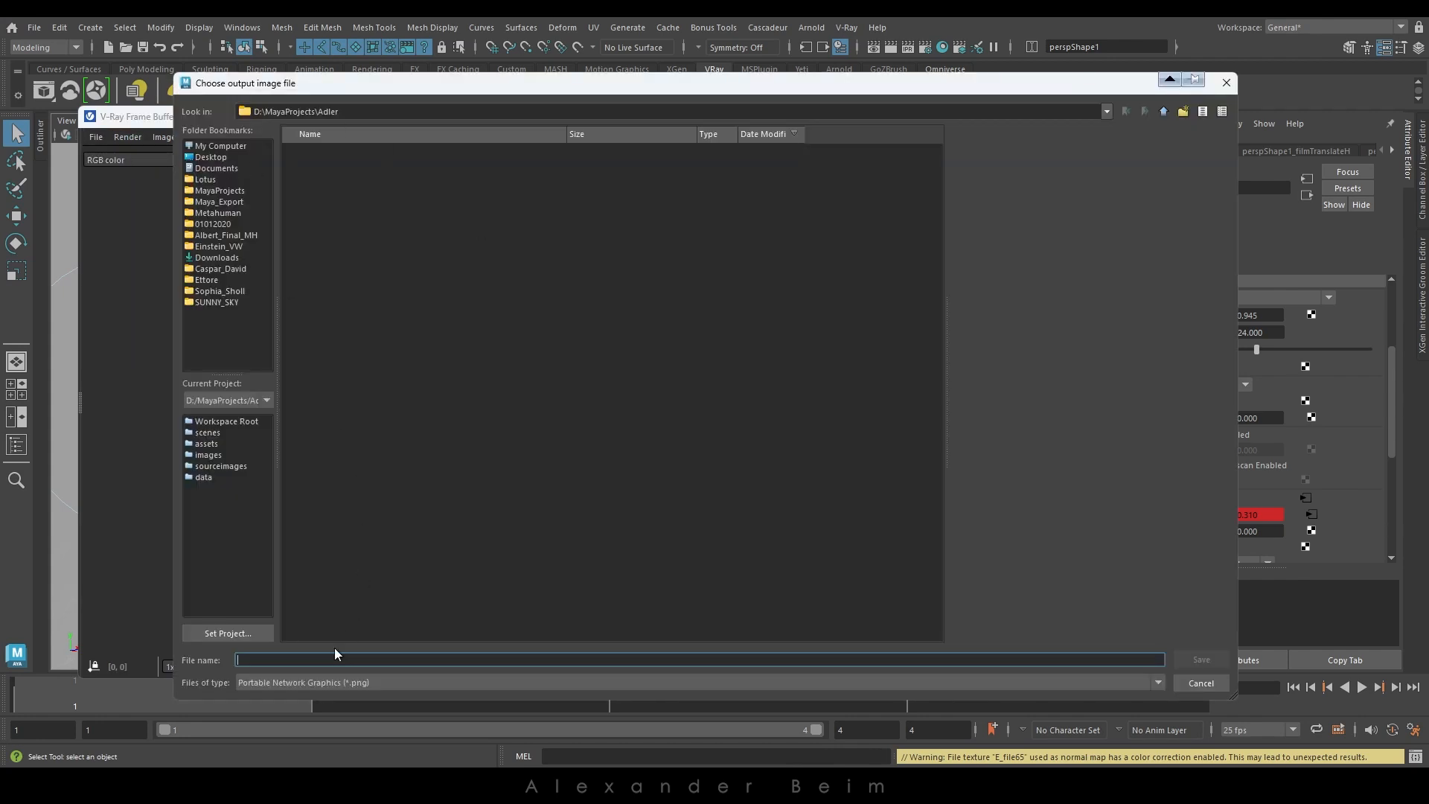
Save the tile as a PNG in the project's images folder.
click(208, 455)
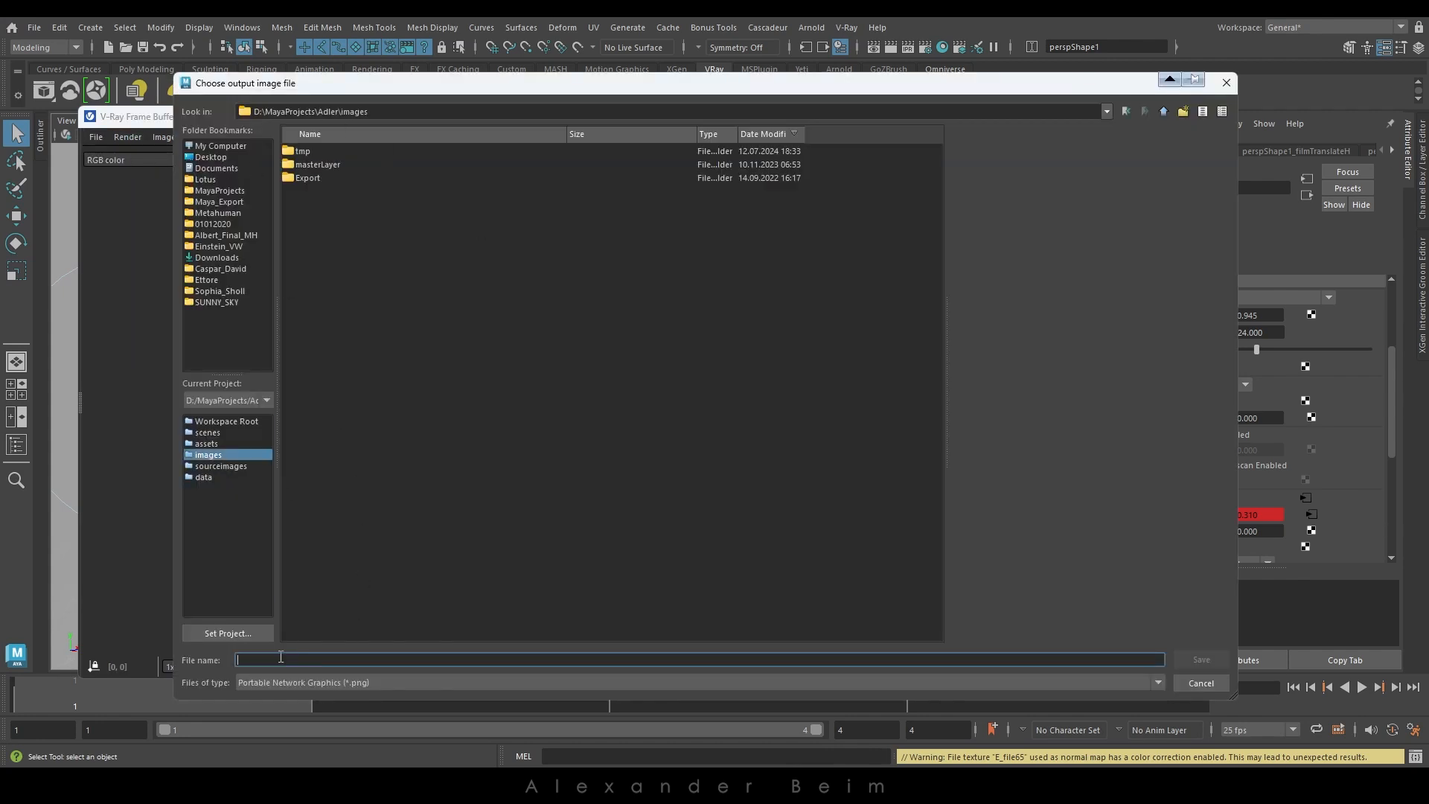
click(1200, 683)
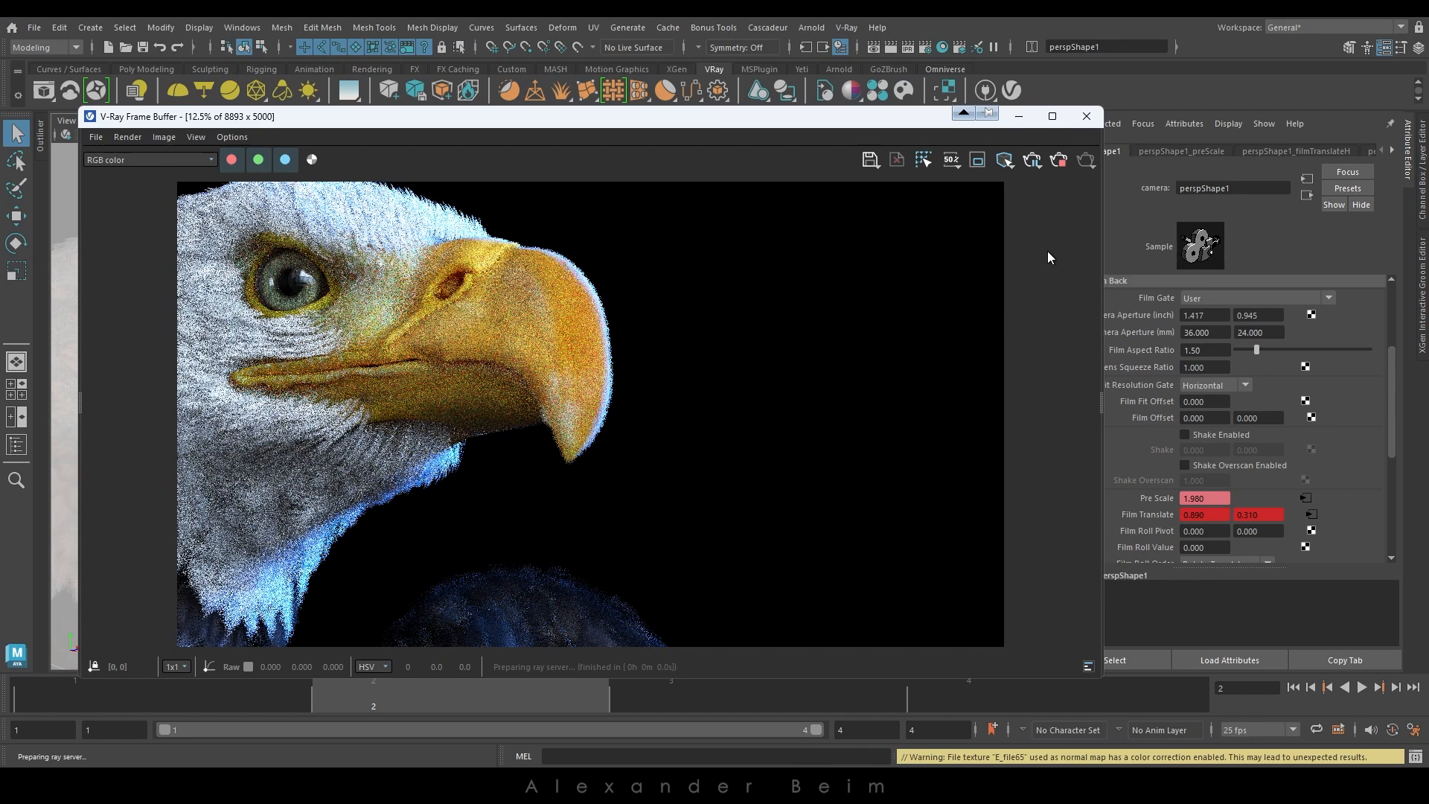
mouse_move(1058, 159)
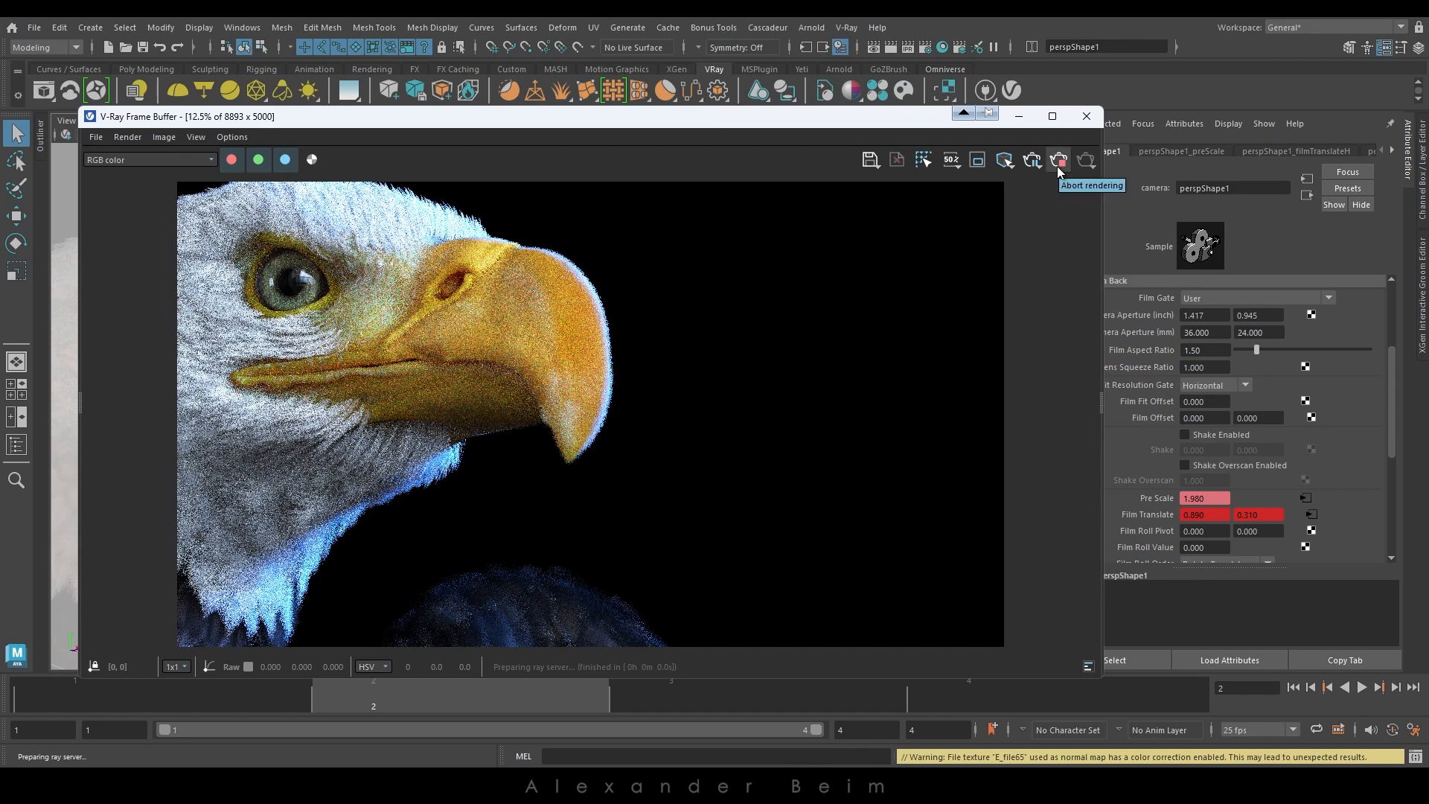
Stop the V-Ray render of the beak tile.
click(95, 137)
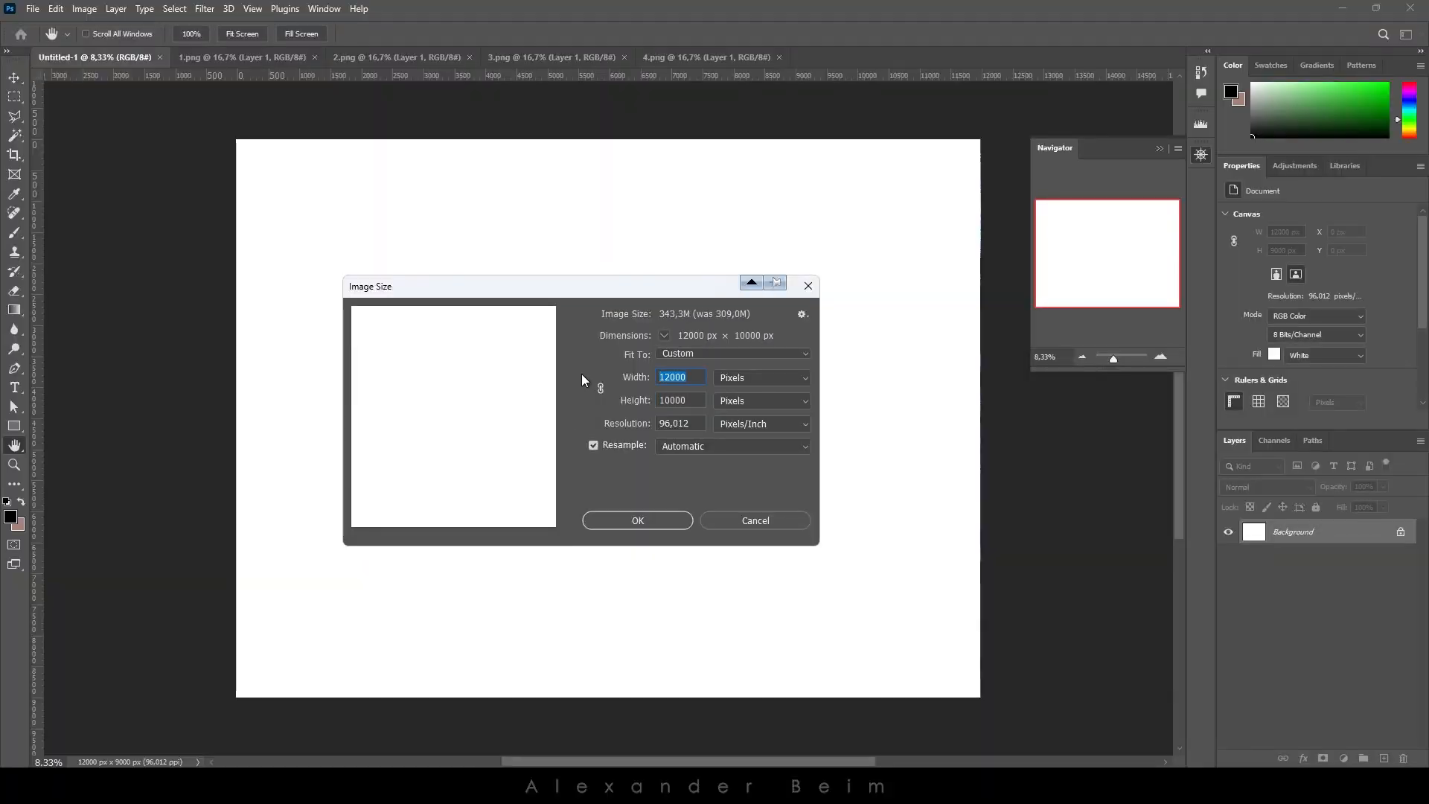
Confirm the new 17000 × 10000 px canvas size for the eagle tiles.
click(638, 520)
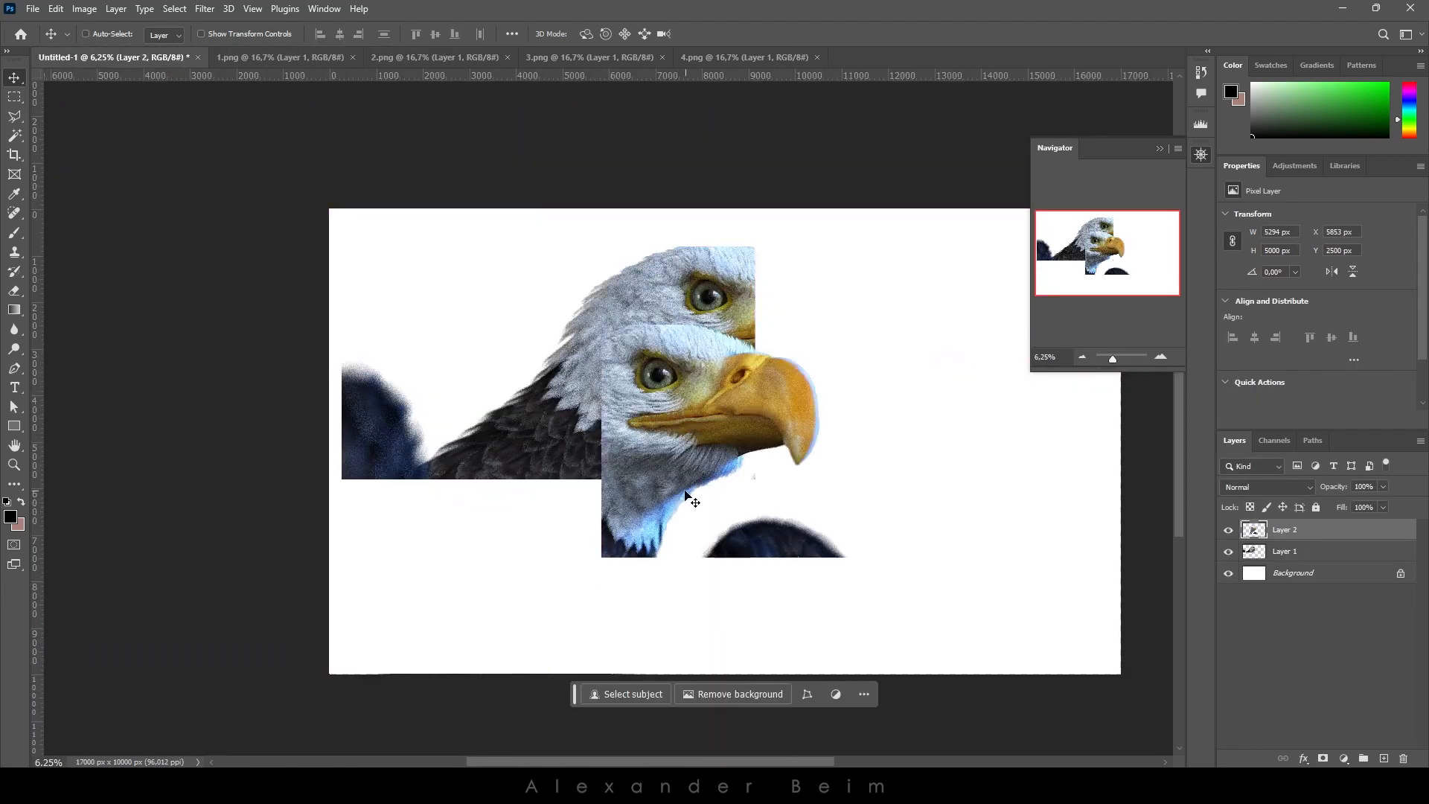
Bring the 3.png tile into the Untitled-1 canvas alongside the first two tiles.
click(588, 57)
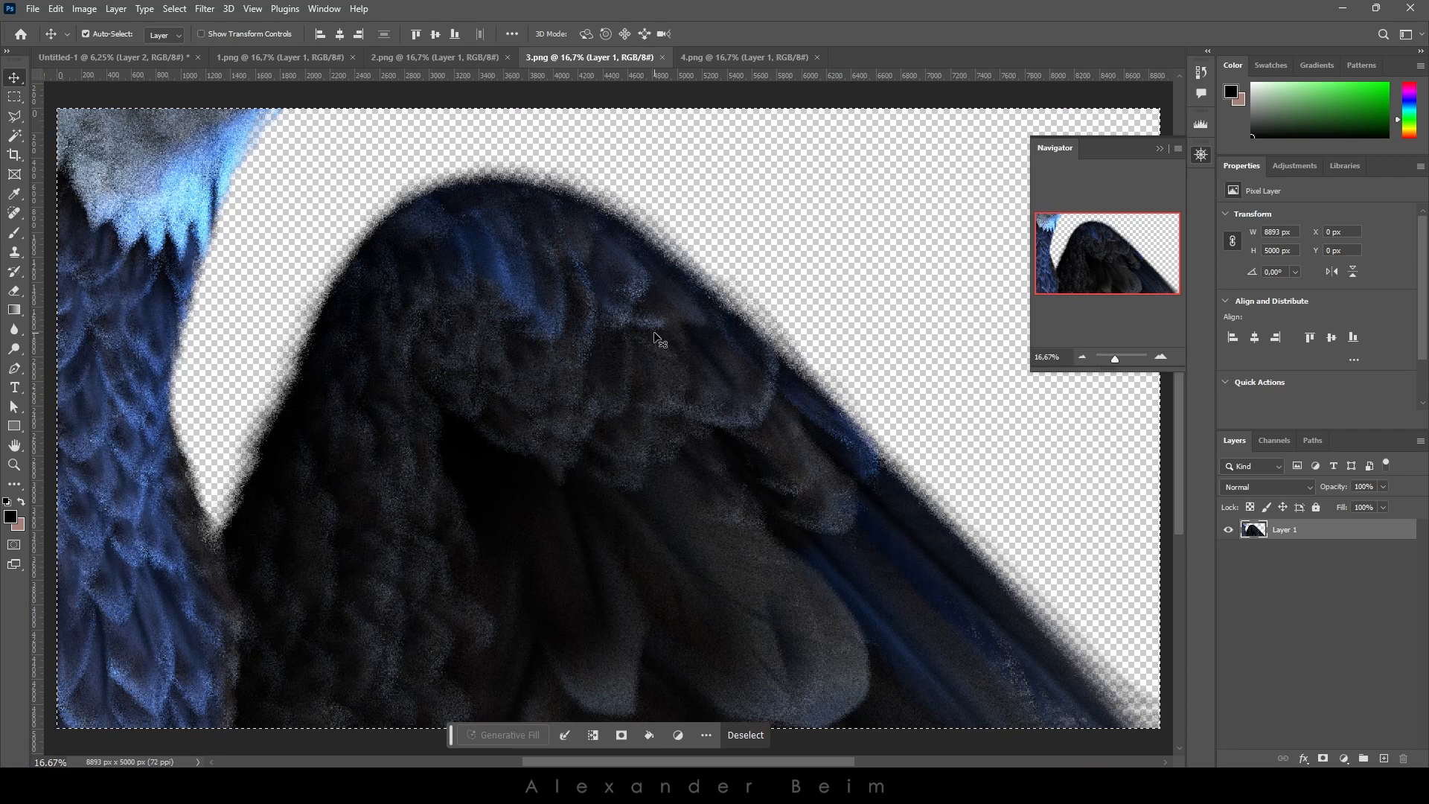
click(110, 57)
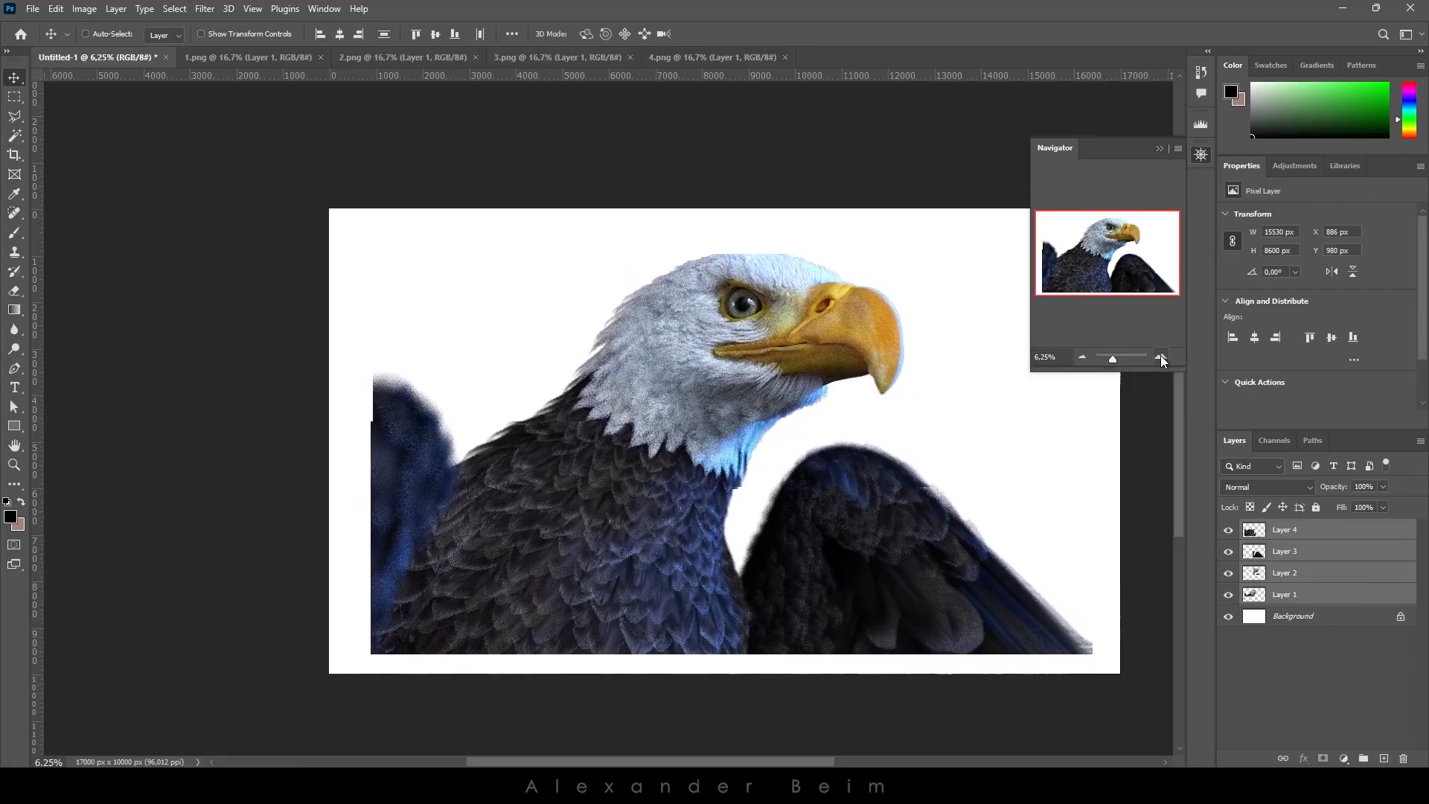
Zoom in on the stitched eagle image with the Navigator slider.
click(1161, 357)
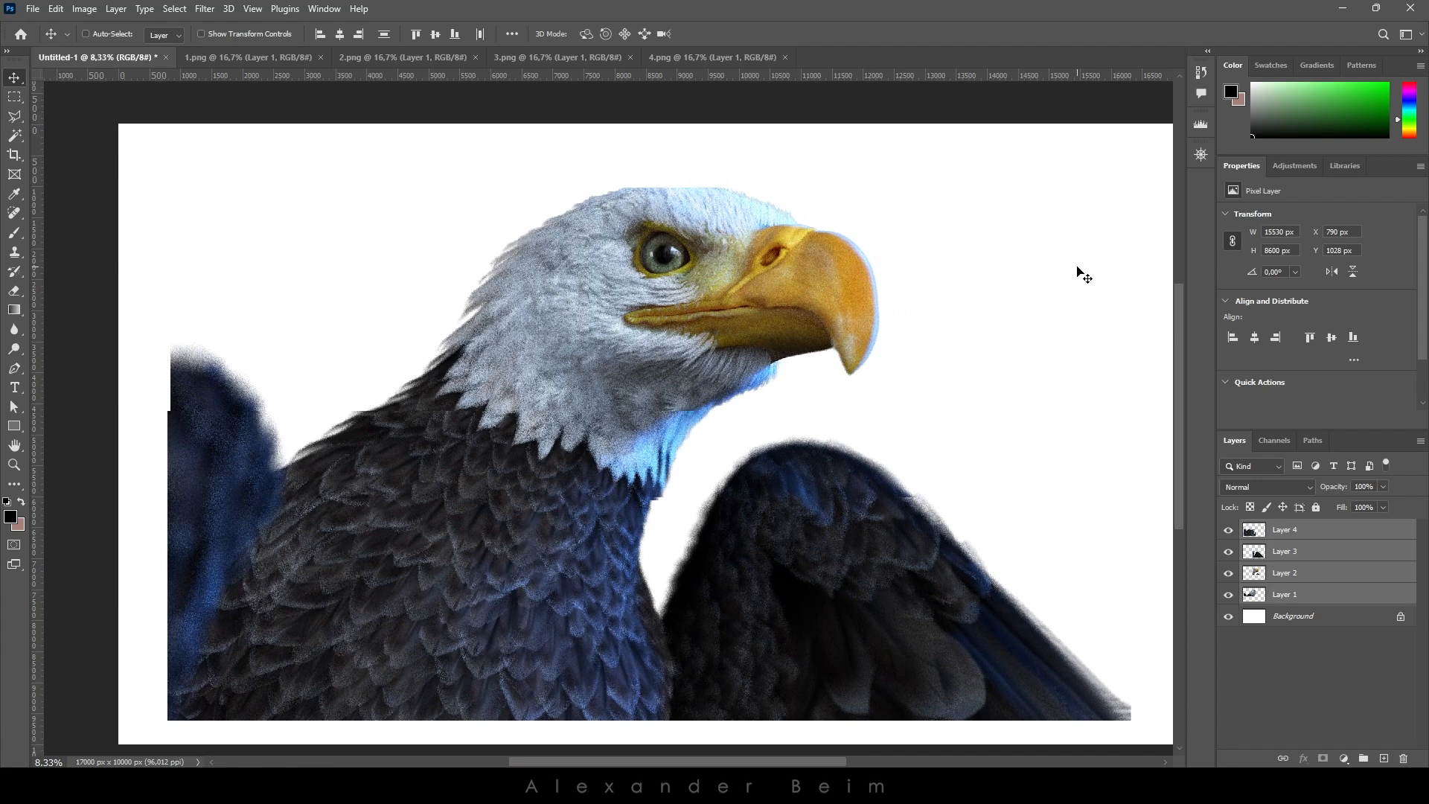
mouse_move(943, 413)
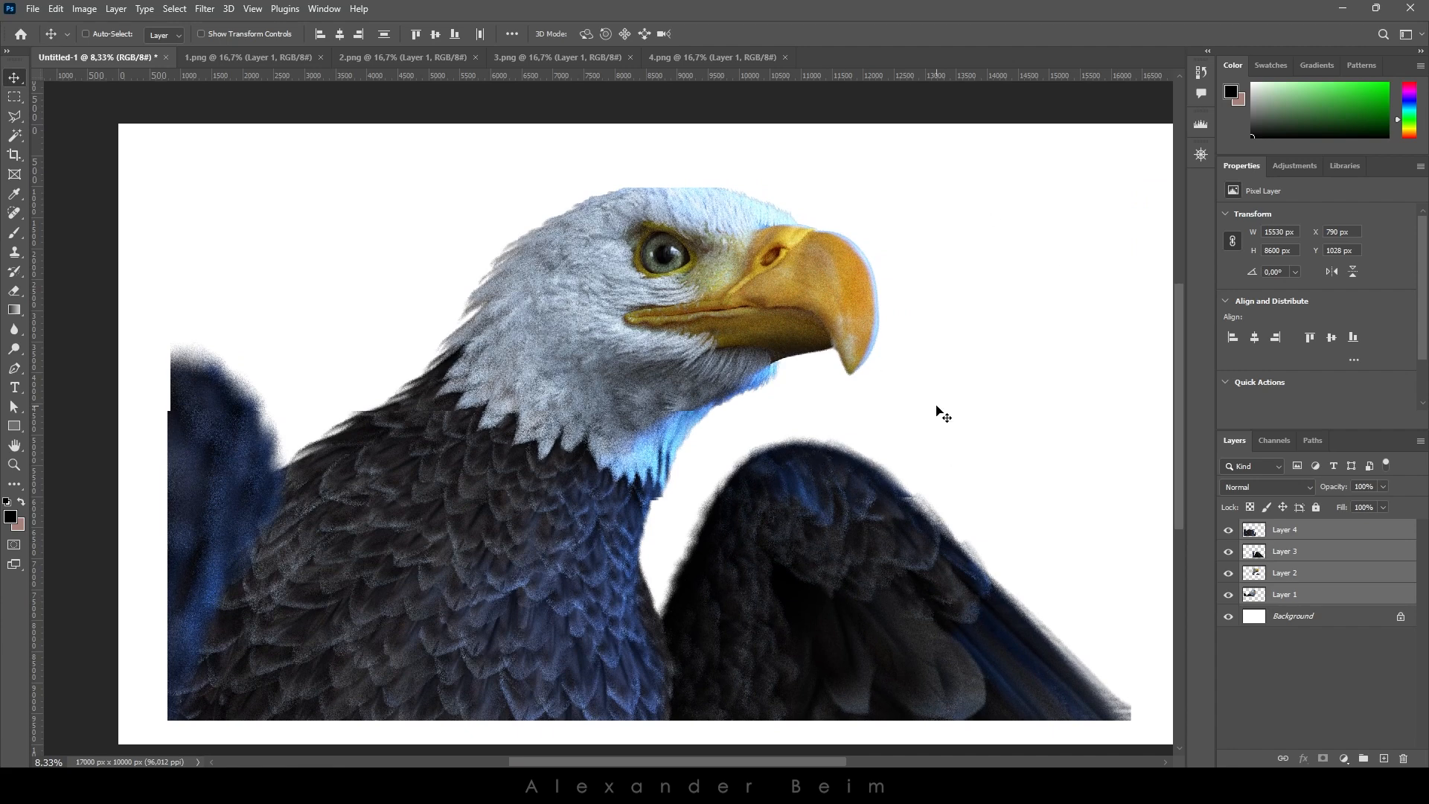